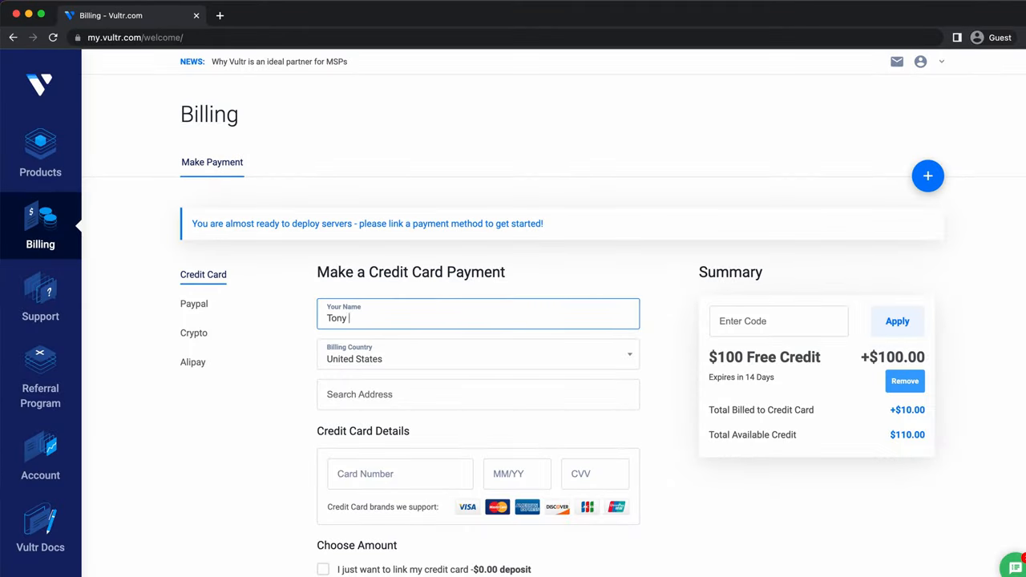
# Enter 'Florida' in the billing credit card form.
pyautogui.write('Florida')
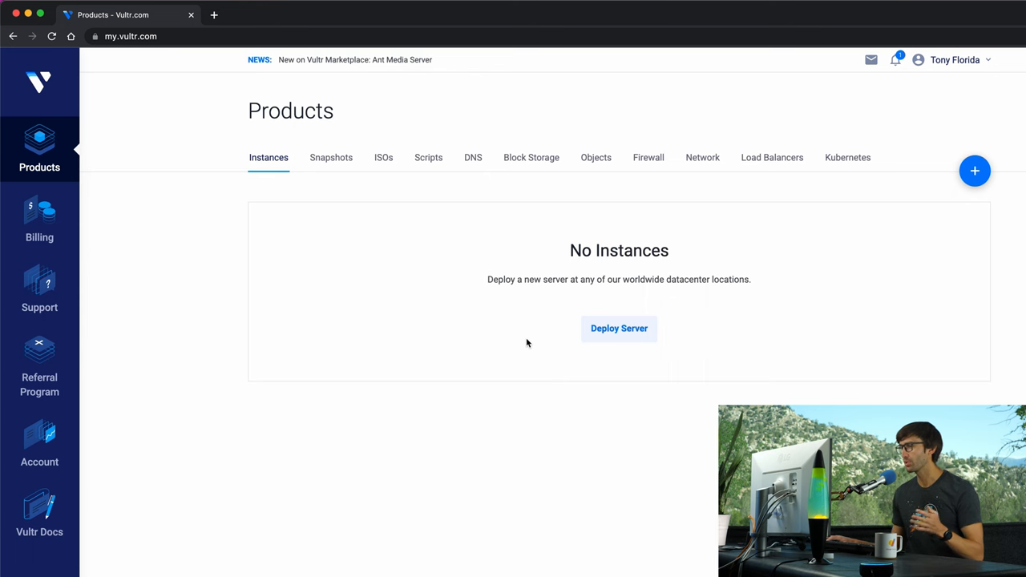
# Start a new Cloud Compute deployment using Intel Regular Performance CPU and storage.
pyautogui.click(618, 327)
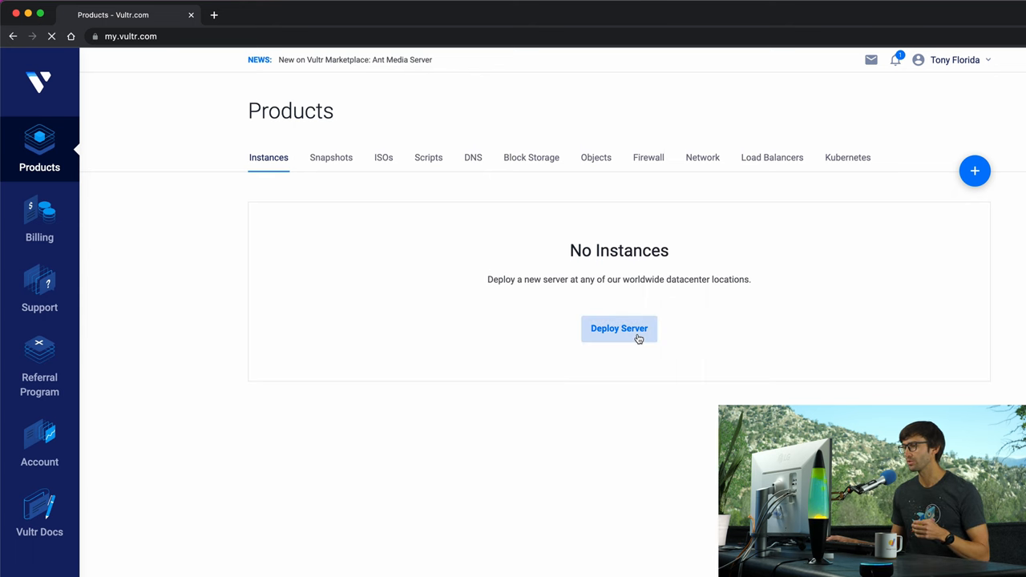
pyautogui.click(619, 328)
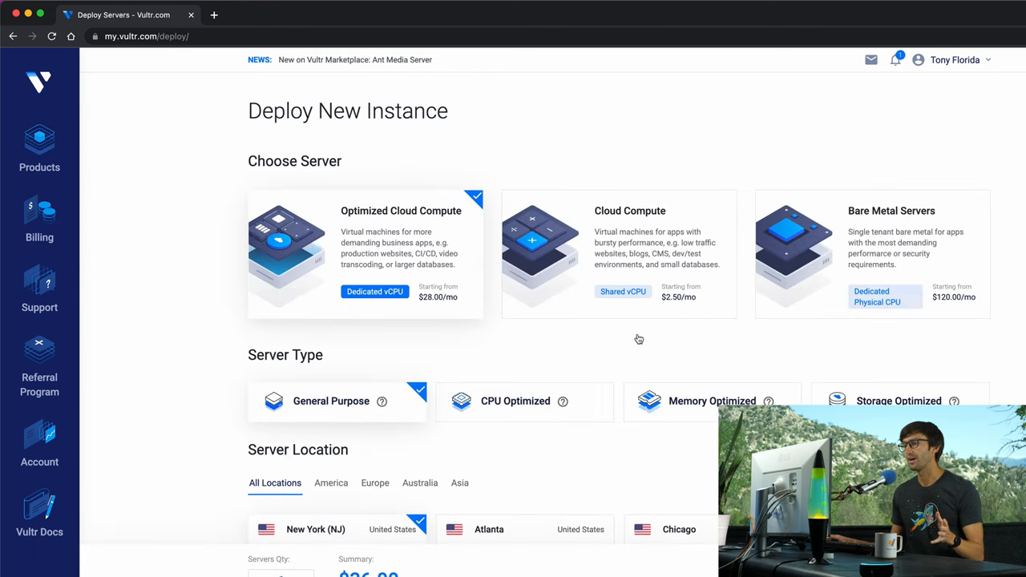
pyautogui.moveTo(639, 337)
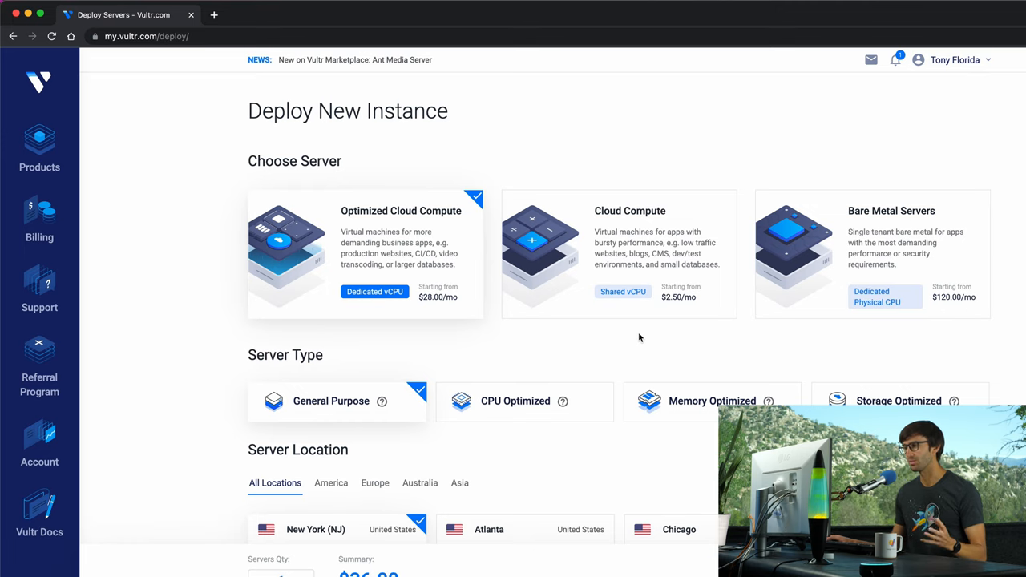
pyautogui.moveTo(587, 330)
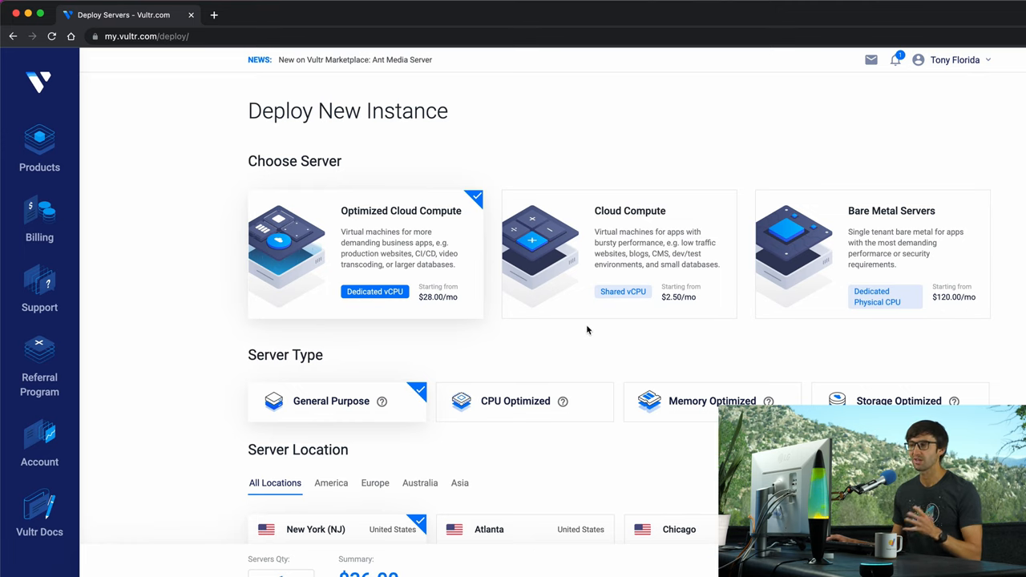
pyautogui.click(618, 252)
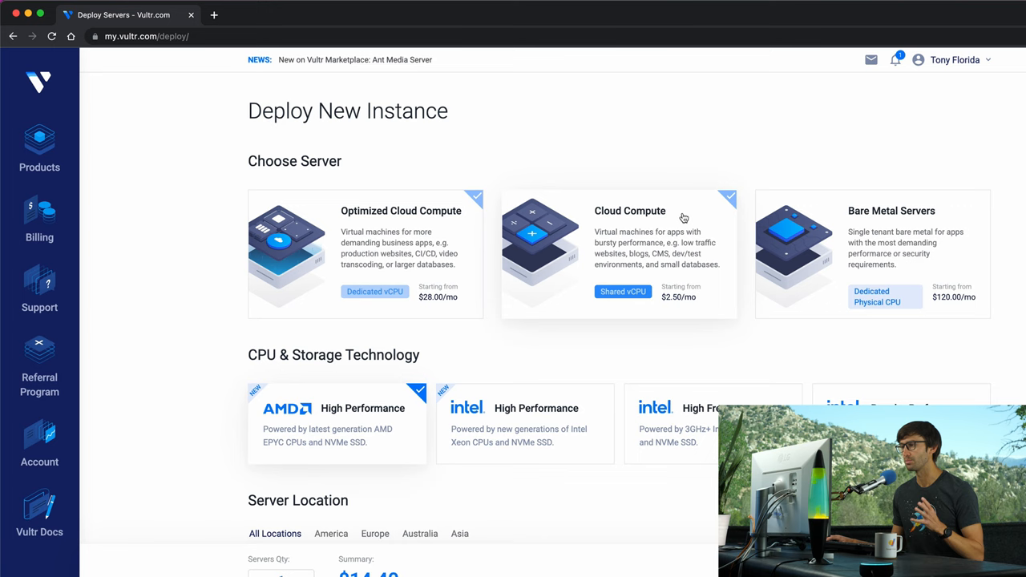
pyautogui.scroll(-3)
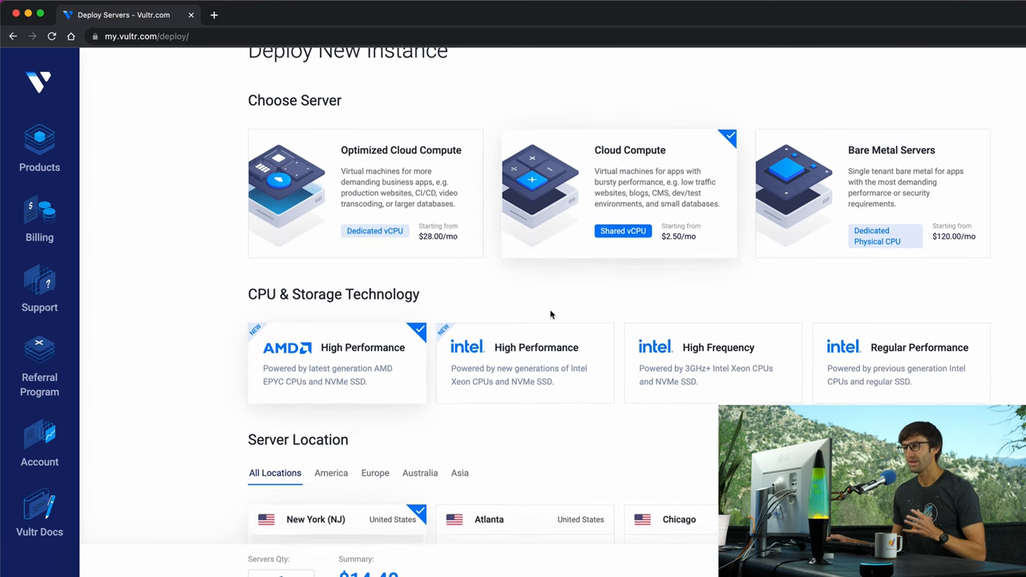
pyautogui.scroll(-3)
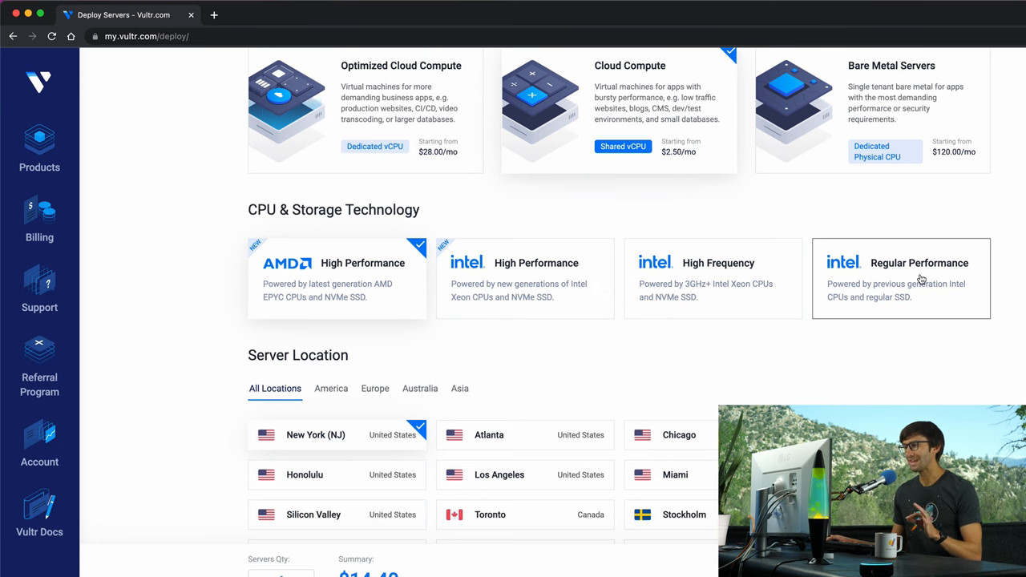
pyautogui.click(900, 276)
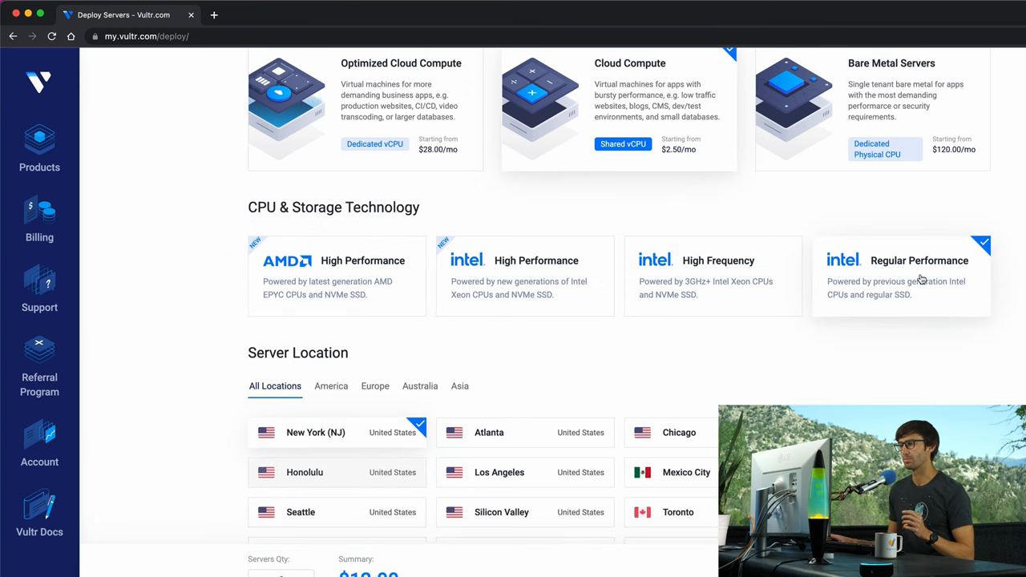
pyautogui.scroll(-3)
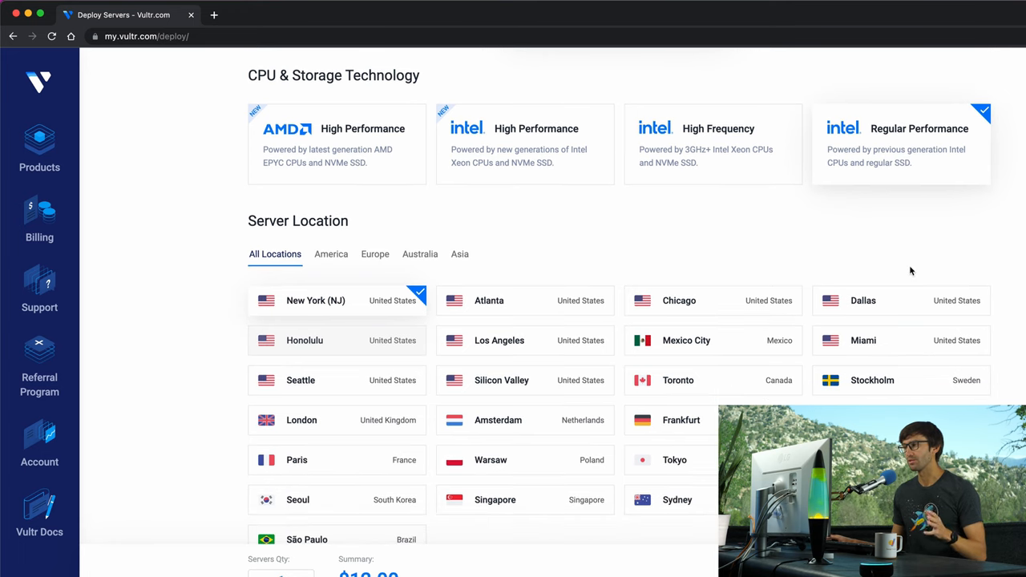
pyautogui.scroll(-3)
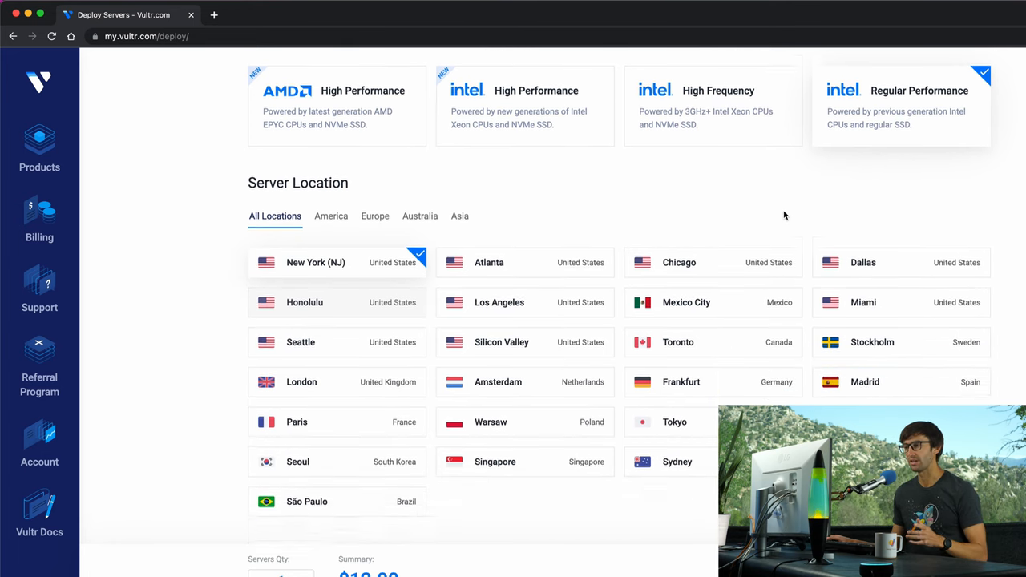
# Select the Los Angeles tile under Server Location.
pyautogui.scroll(-3)
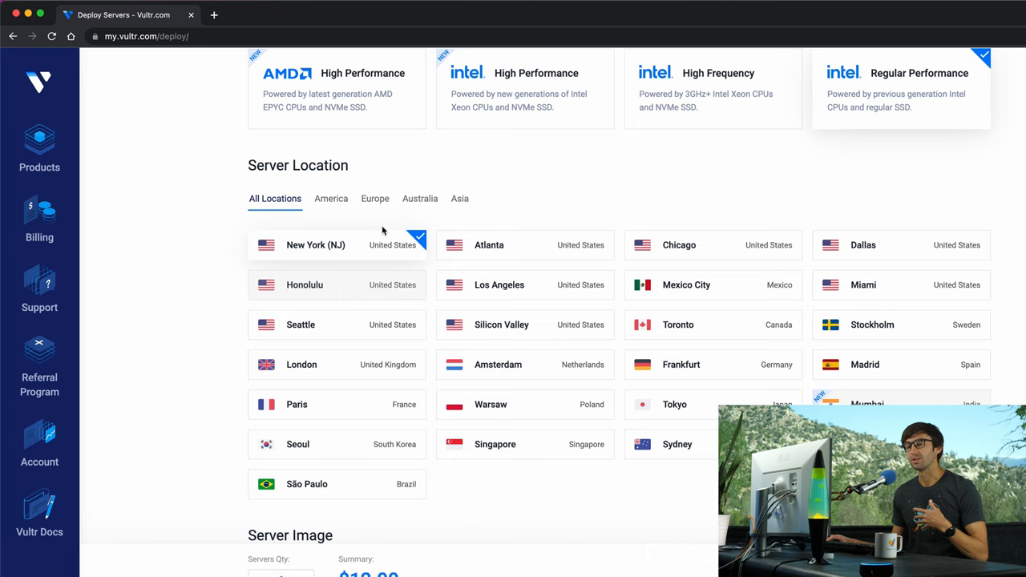
pyautogui.moveTo(404, 219)
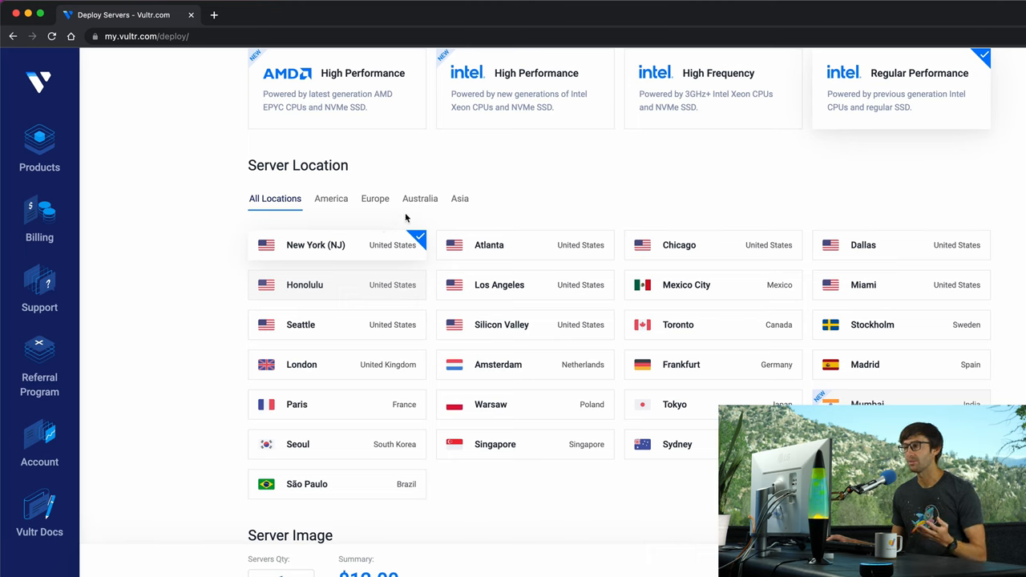
pyautogui.moveTo(533, 290)
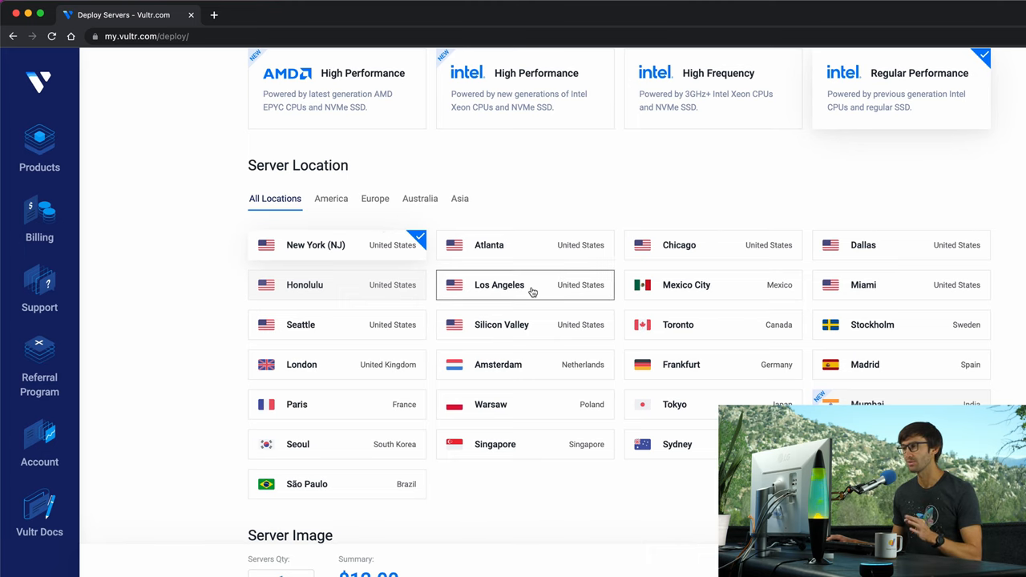
pyautogui.click(525, 285)
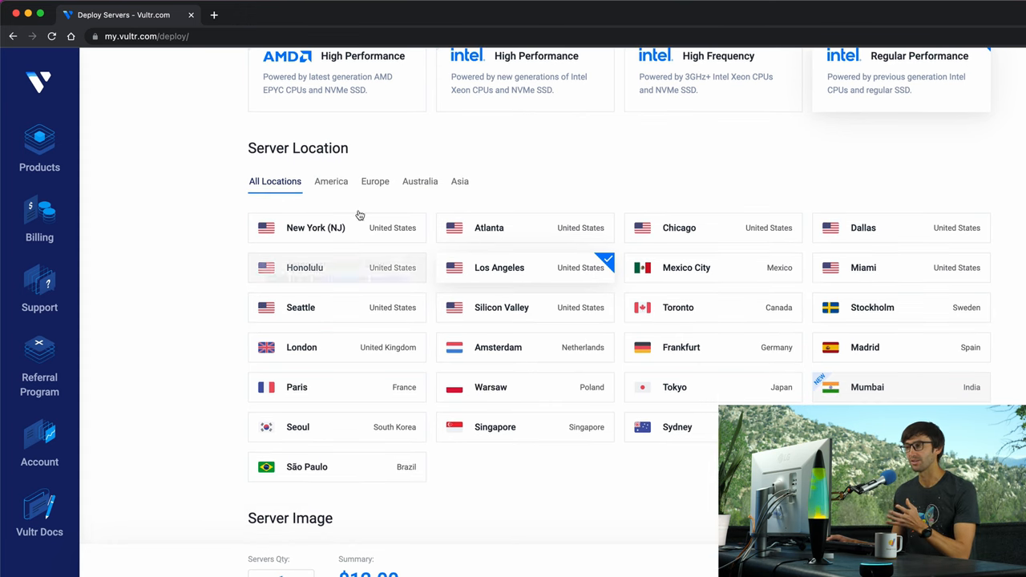
pyautogui.moveTo(439, 206)
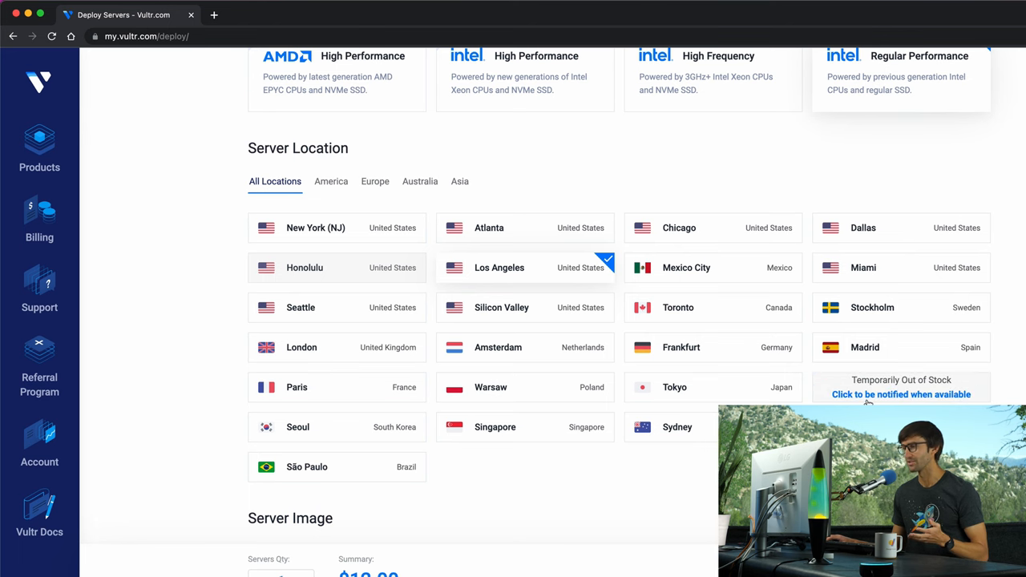
# Pick Ubuntu version 22.04 x64 as the server image.
pyautogui.scroll(-3)
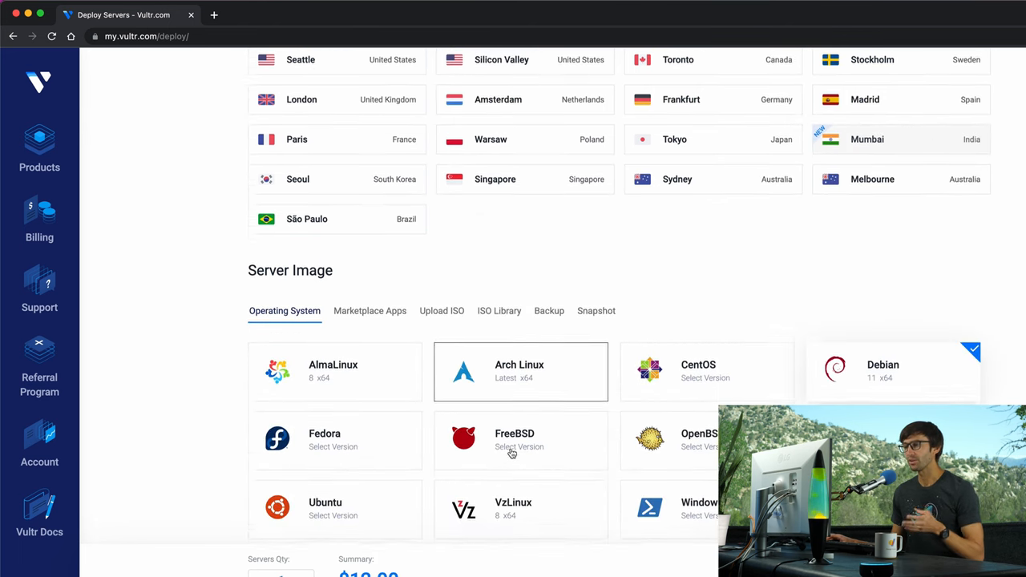
pyautogui.scroll(-3)
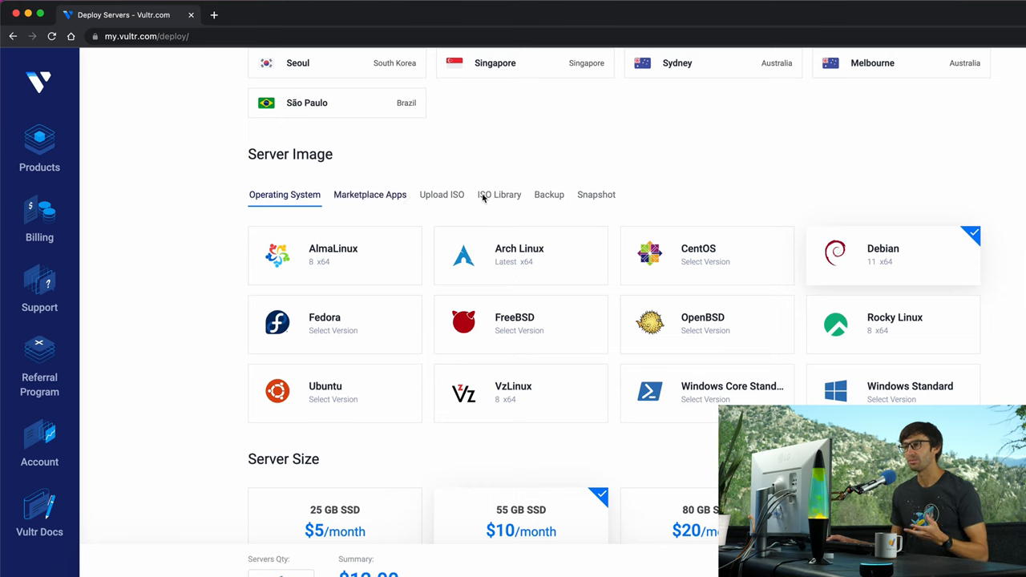
pyautogui.moveTo(383, 207)
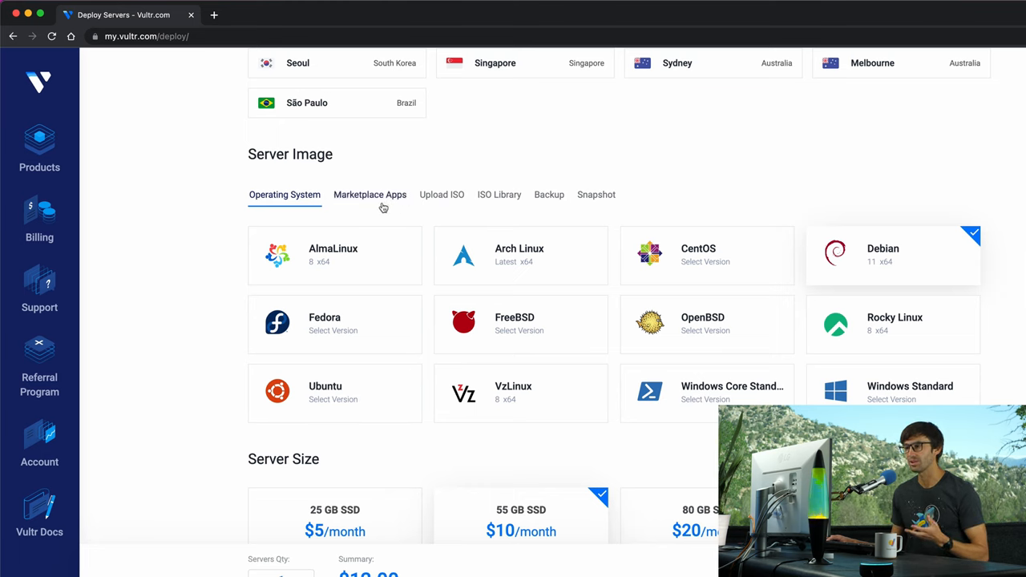
pyautogui.click(334, 392)
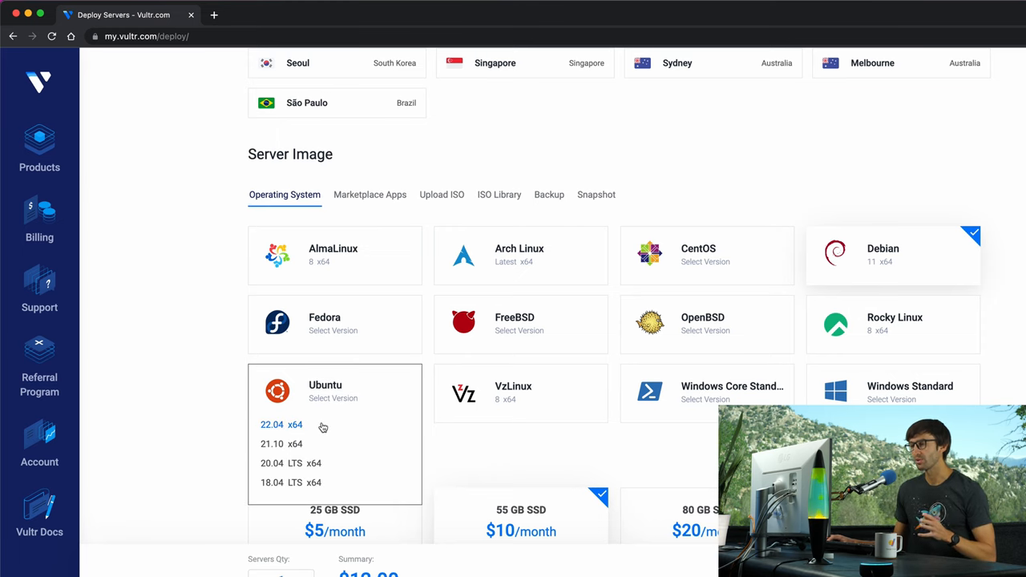
pyautogui.click(273, 424)
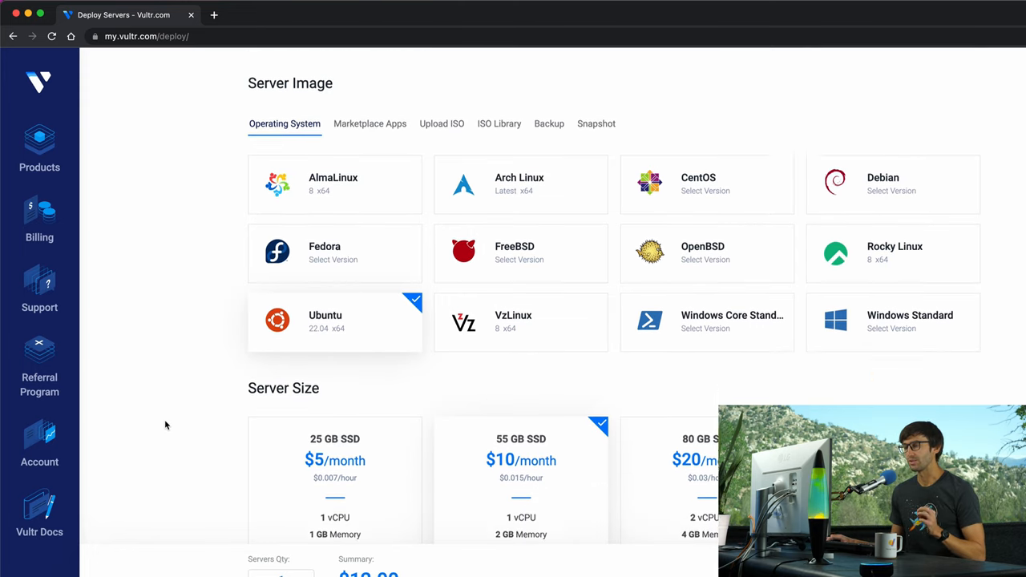
# Select the $5/month plan with 25 GB SSD, 1 vCPU and 1 GB memory.
pyautogui.scroll(-3)
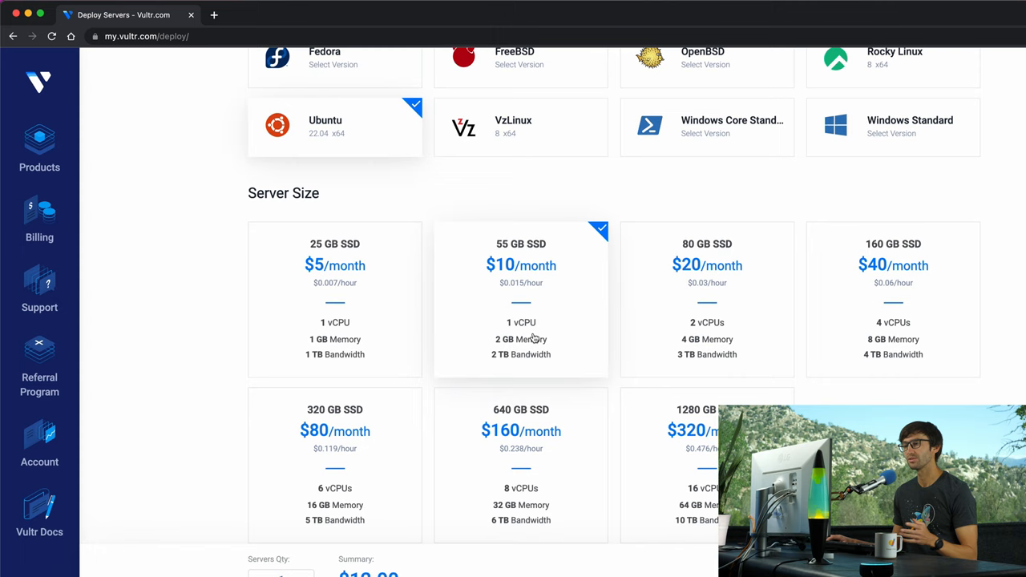
pyautogui.moveTo(301, 333)
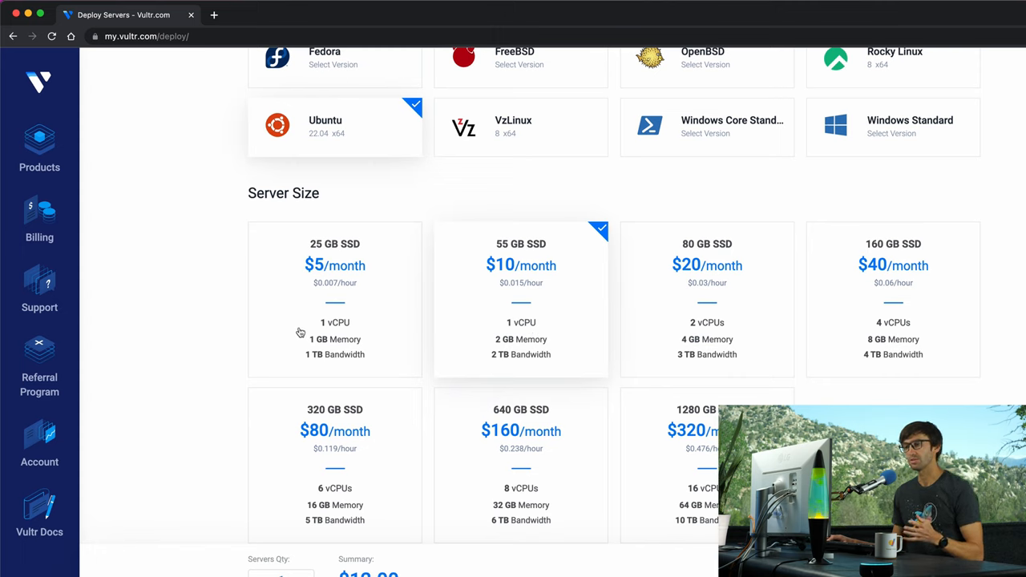
pyautogui.click(335, 301)
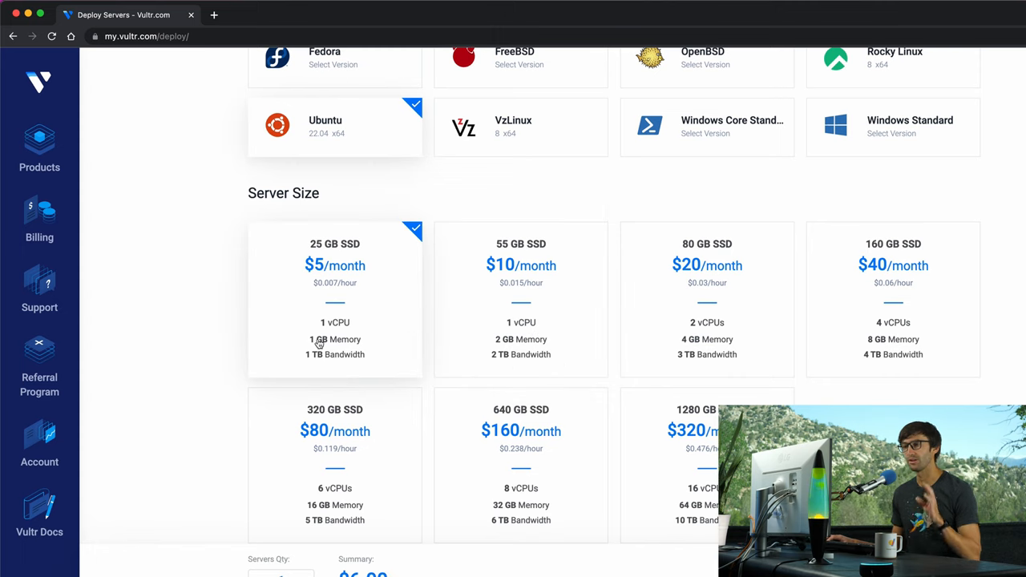
pyautogui.moveTo(339, 247)
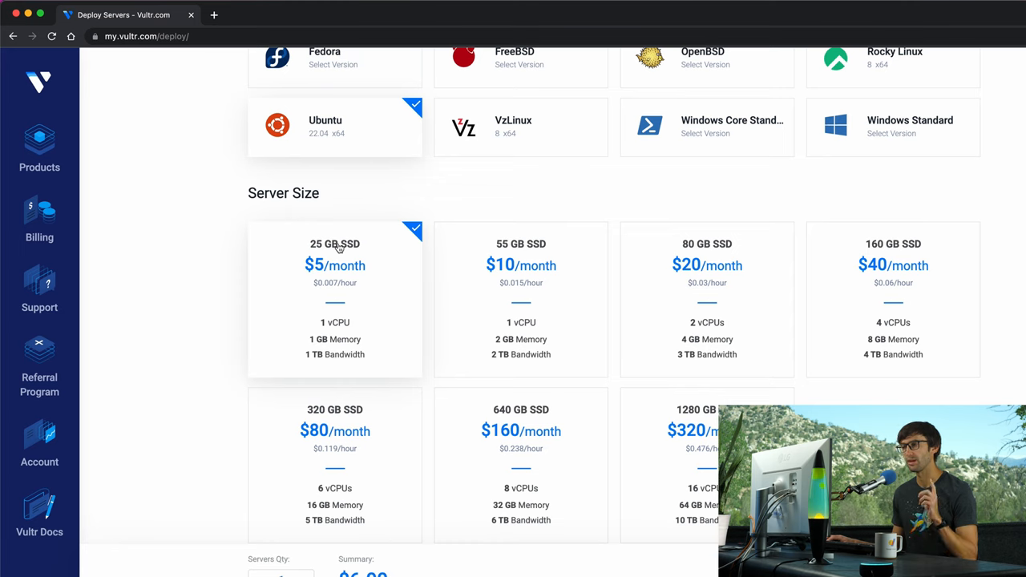
pyautogui.moveTo(359, 249)
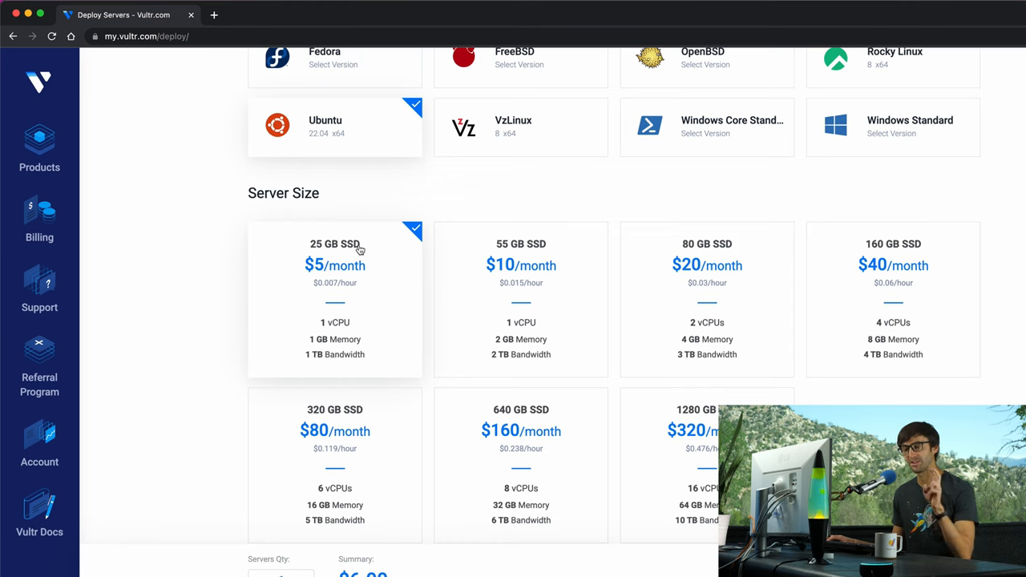
pyautogui.moveTo(343, 349)
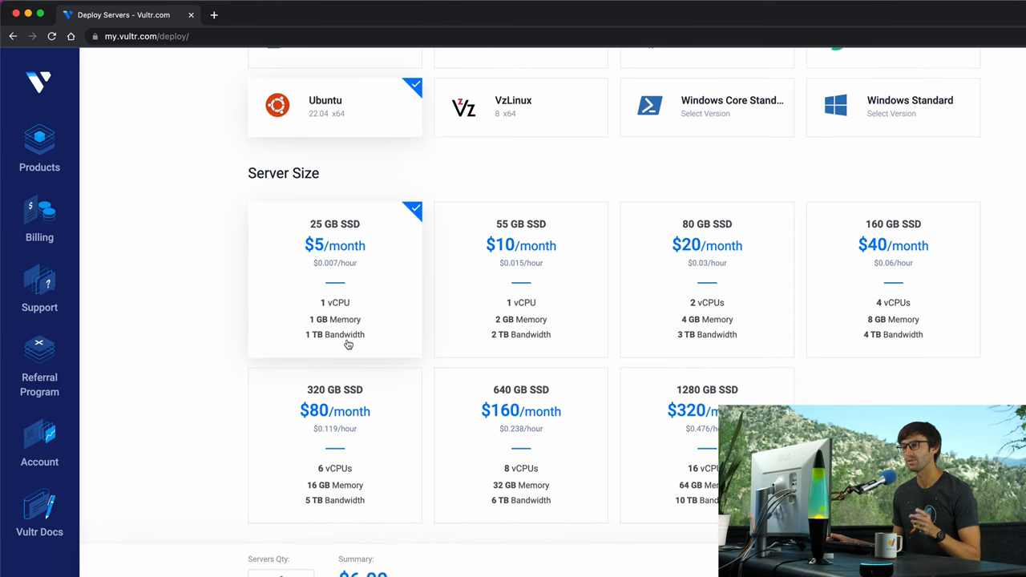
# Scroll through the Auto Backups, Additional Features, SSH Keys and hostname sections.
pyautogui.scroll(-3)
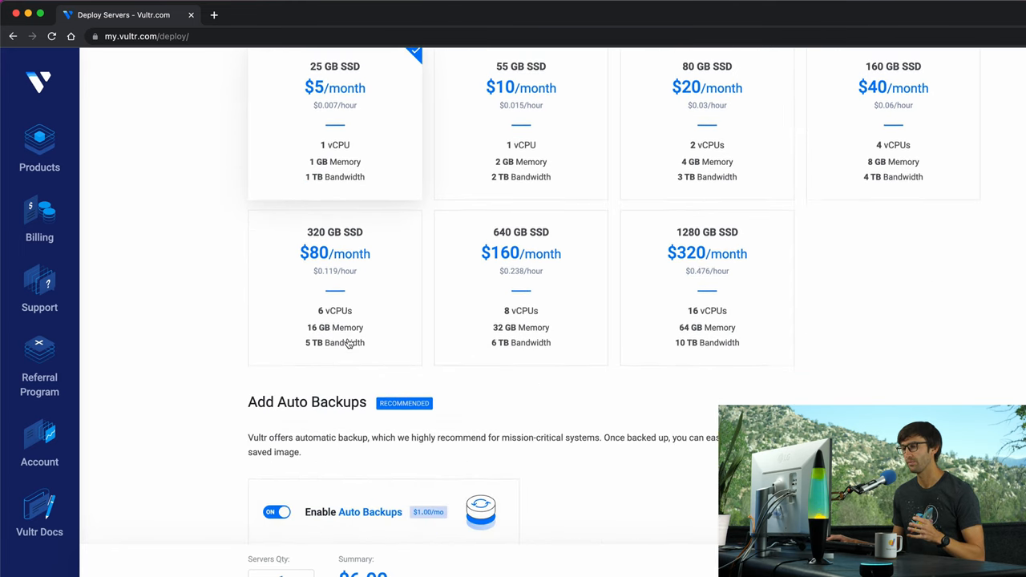
pyautogui.scroll(-3)
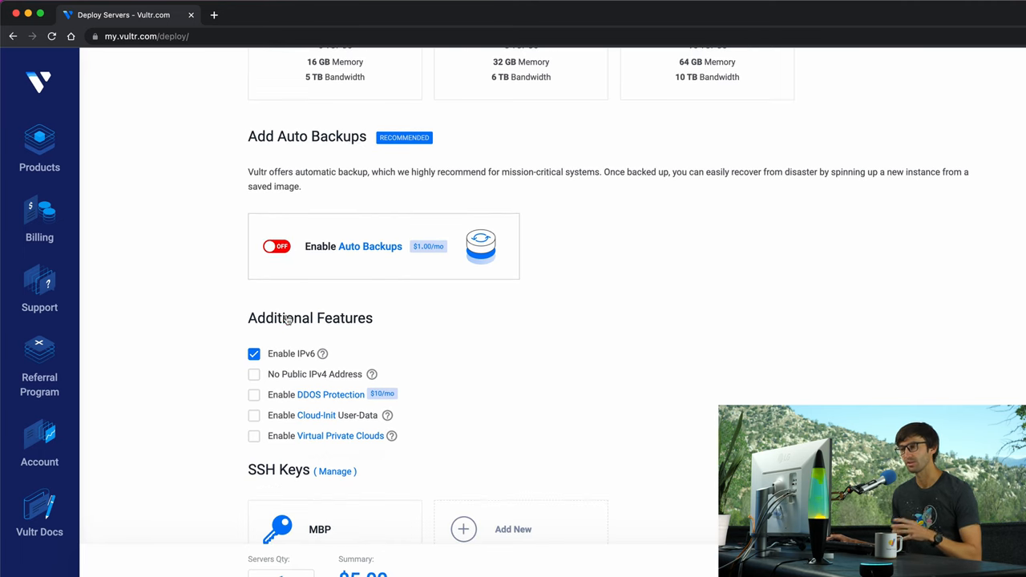
pyautogui.scroll(-3)
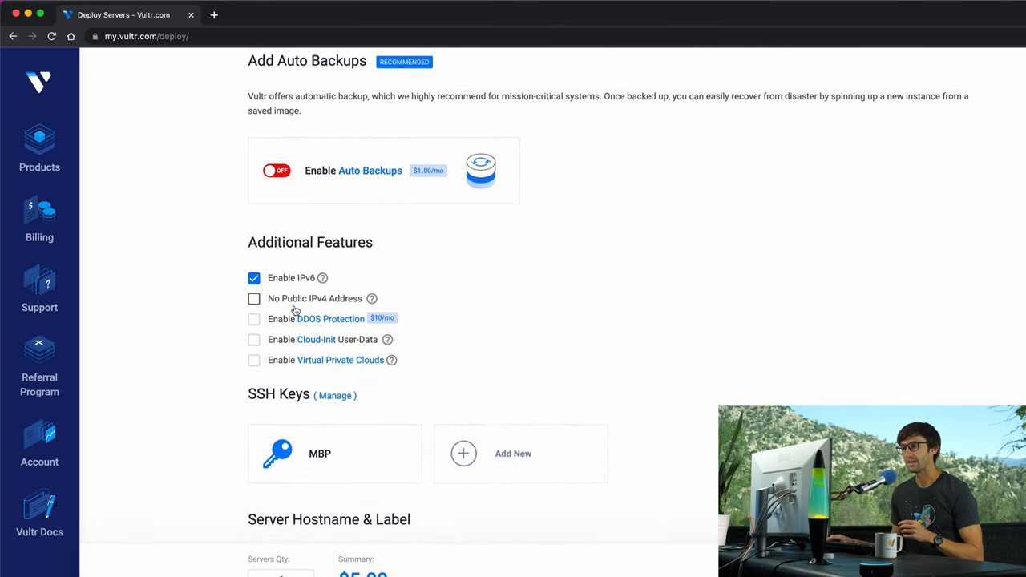
pyautogui.scroll(-3)
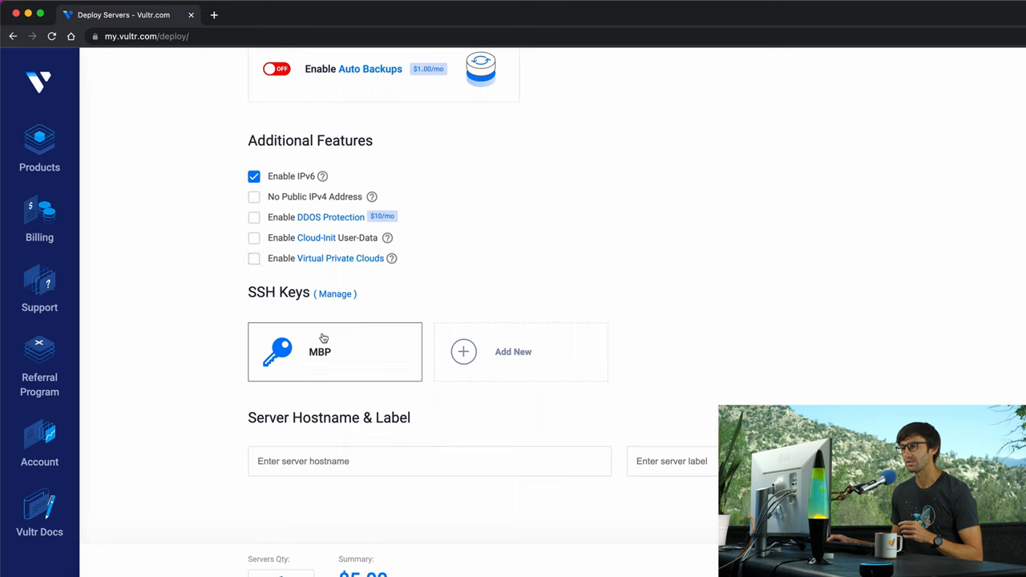
pyautogui.moveTo(355, 350)
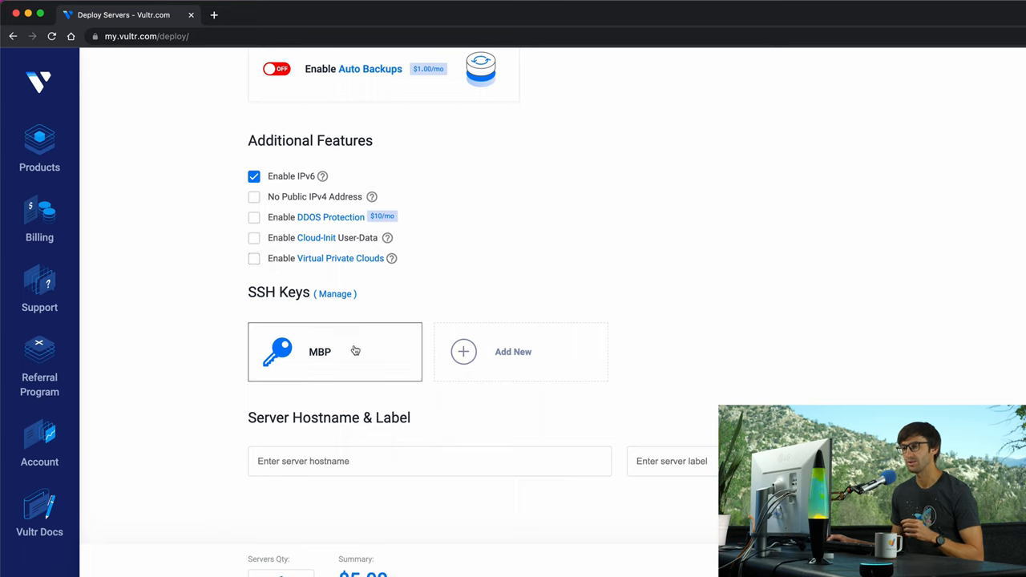
pyautogui.moveTo(323, 331)
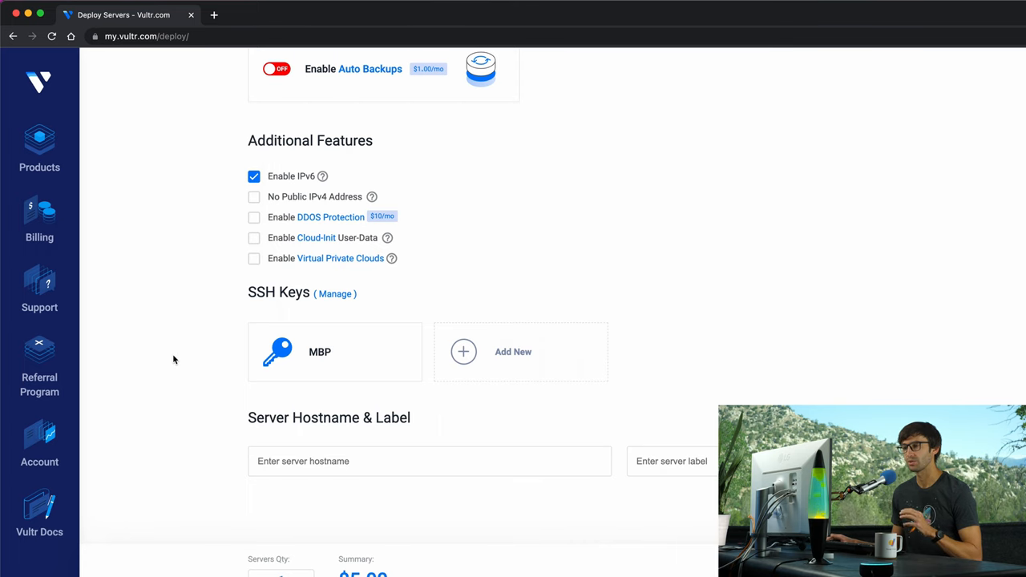
pyautogui.moveTo(179, 361)
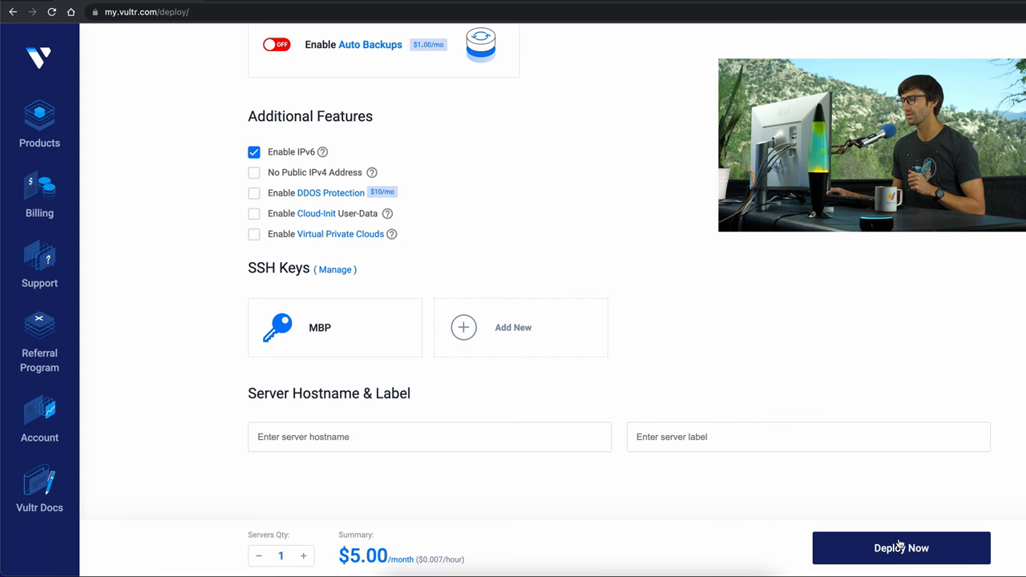
# Deploy the $5/month Los Angeles Ubuntu server with Deploy Now.
pyautogui.click(901, 547)
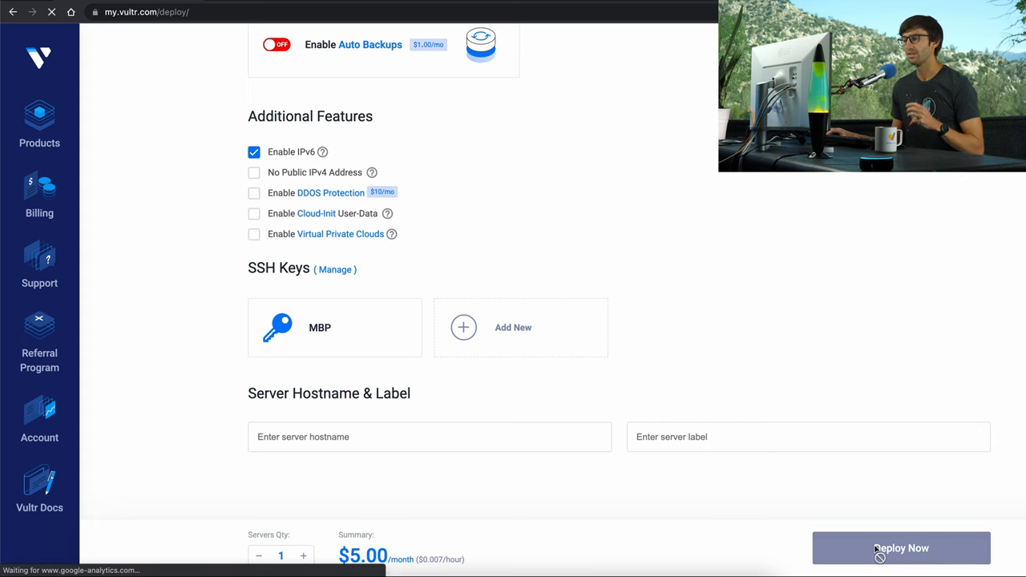
pyautogui.click(900, 548)
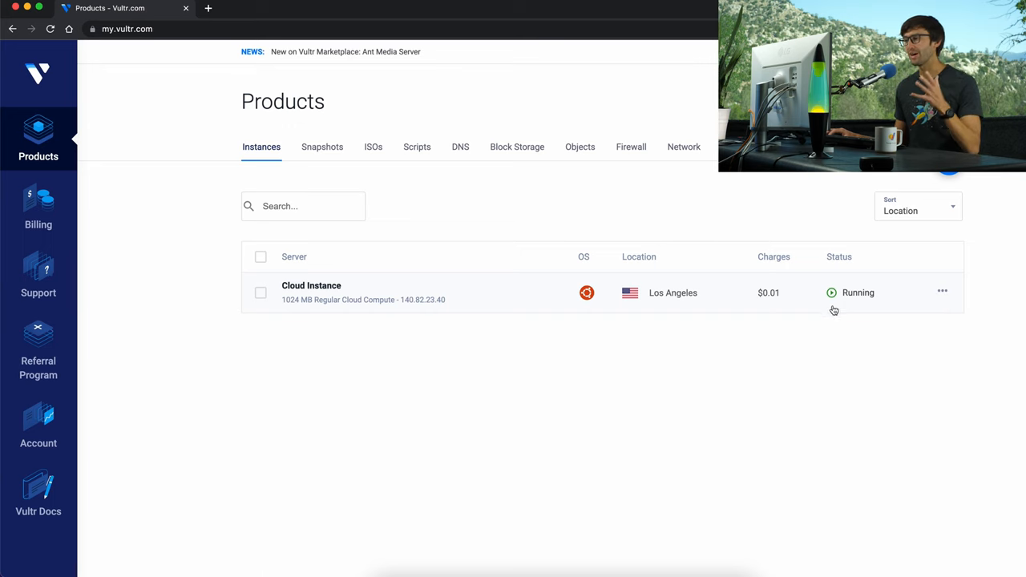
pyautogui.click(941, 290)
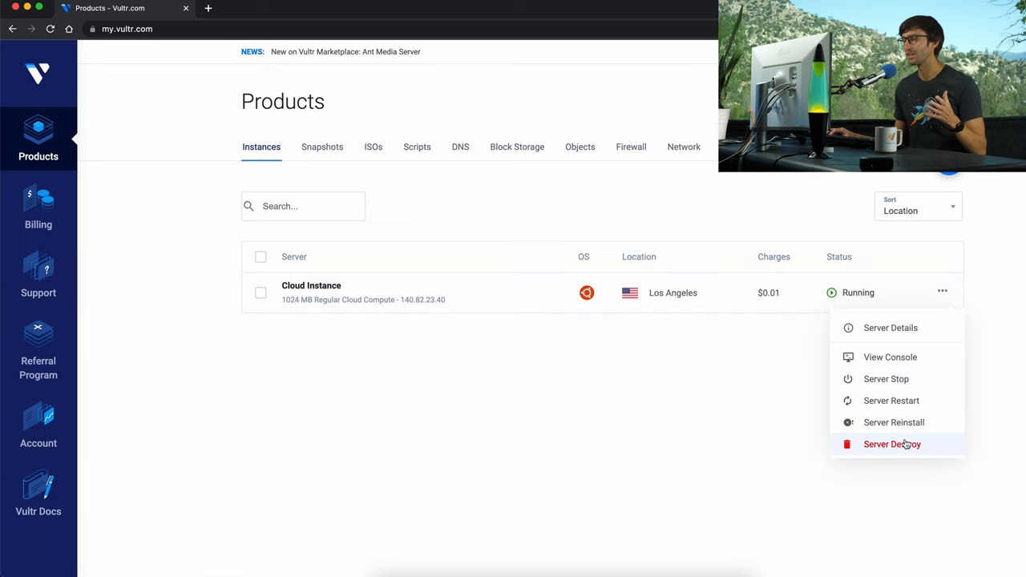
pyautogui.moveTo(773, 304)
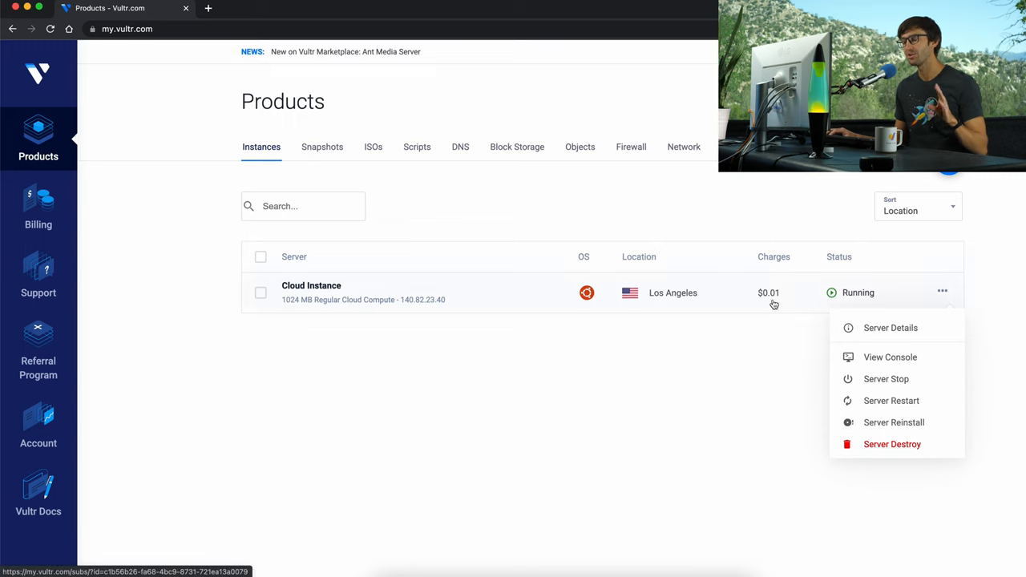
pyautogui.moveTo(607, 374)
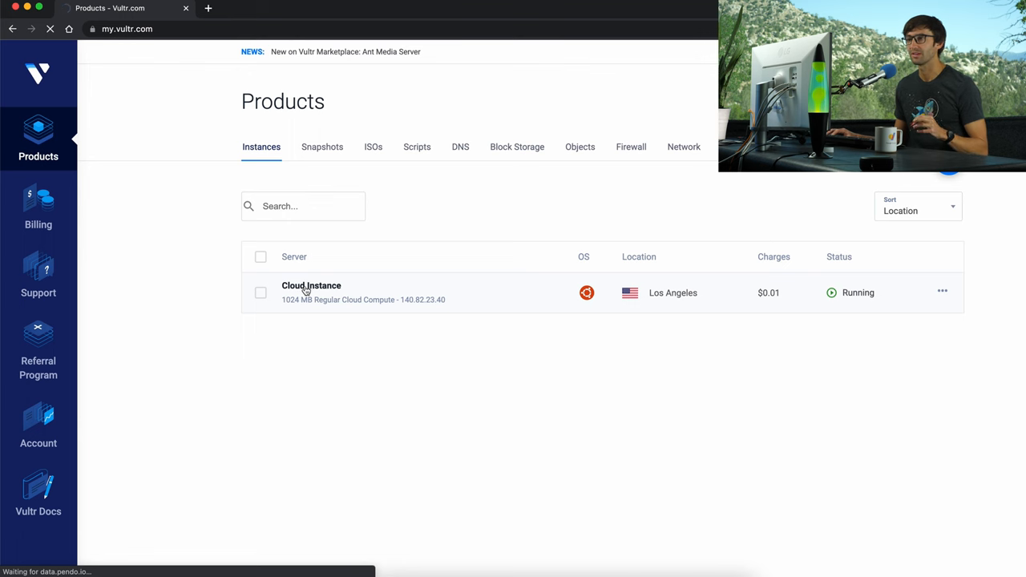
# Open the running instance's Server Information, review its overview, then show its network settings.
pyautogui.click(311, 285)
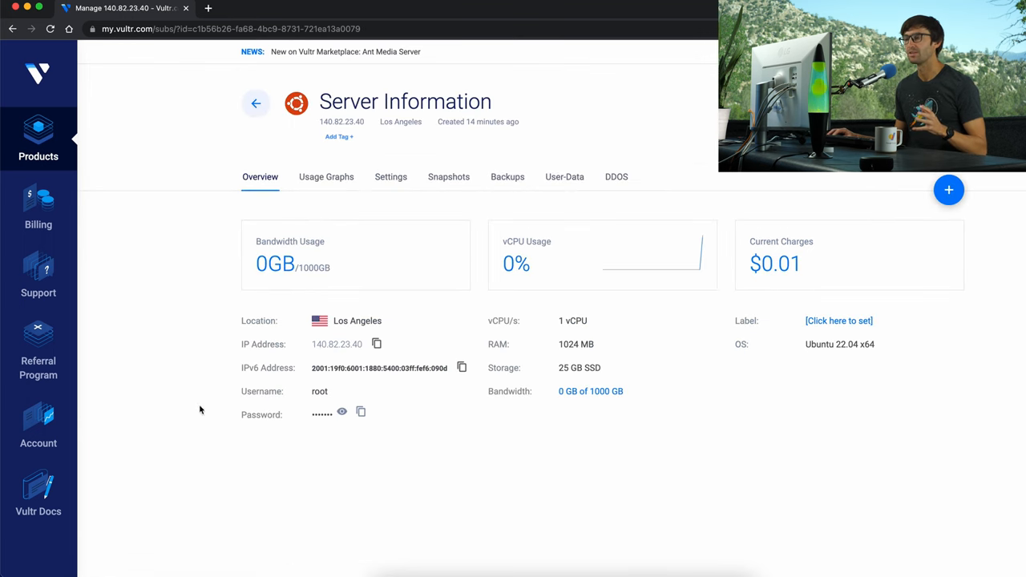
pyautogui.moveTo(772, 211)
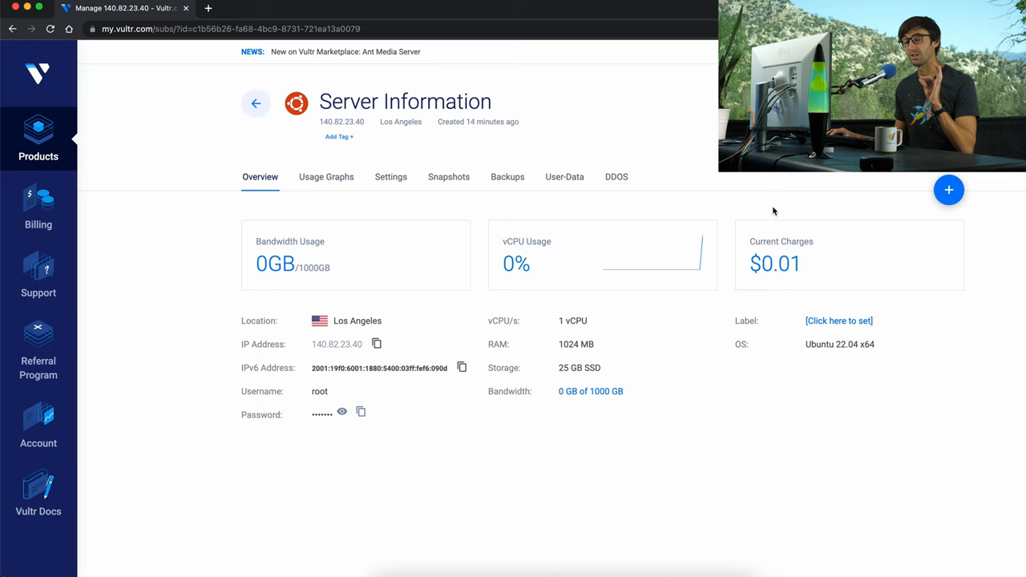
pyautogui.moveTo(280, 309)
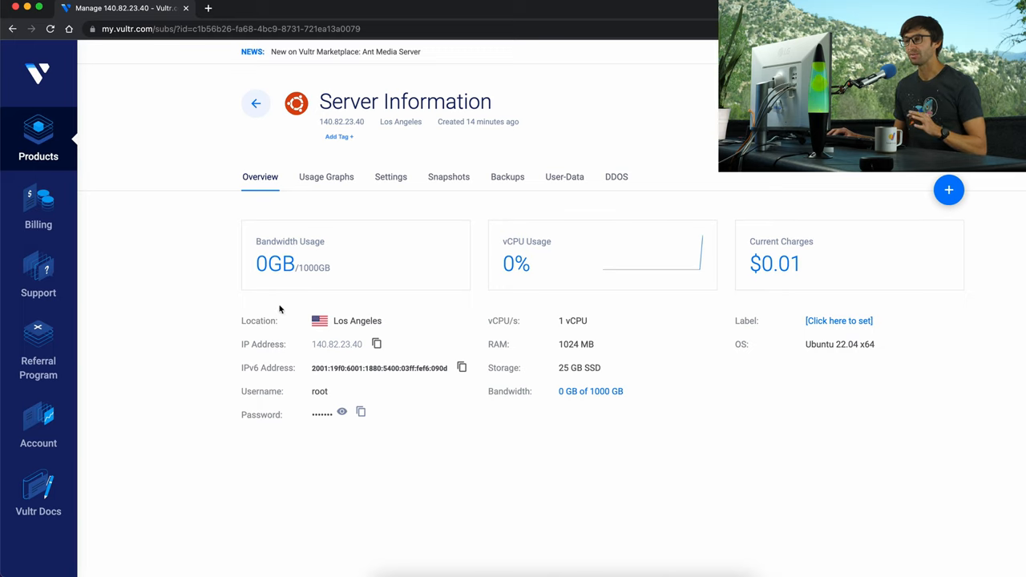
pyautogui.moveTo(385, 353)
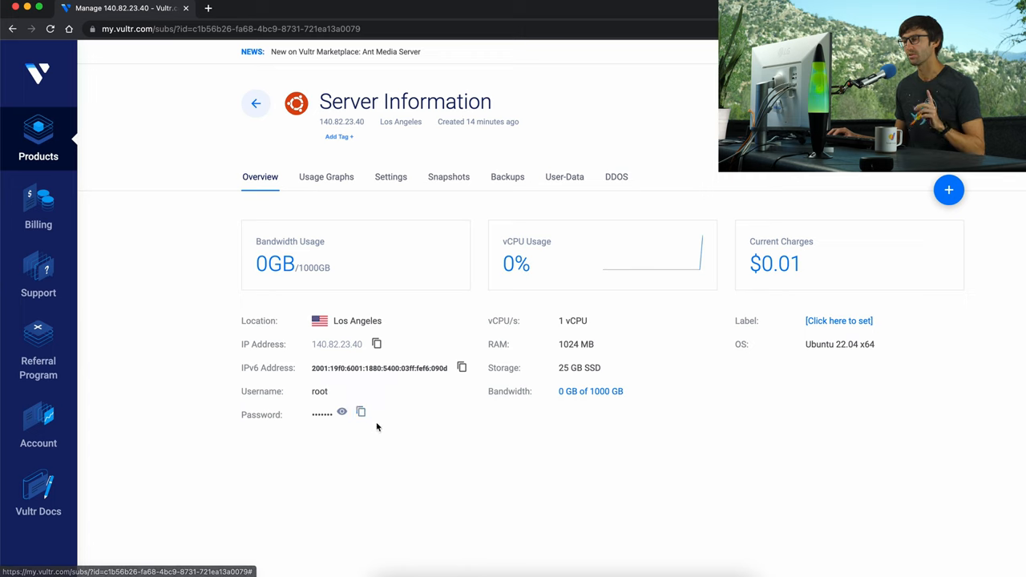
pyautogui.moveTo(565, 331)
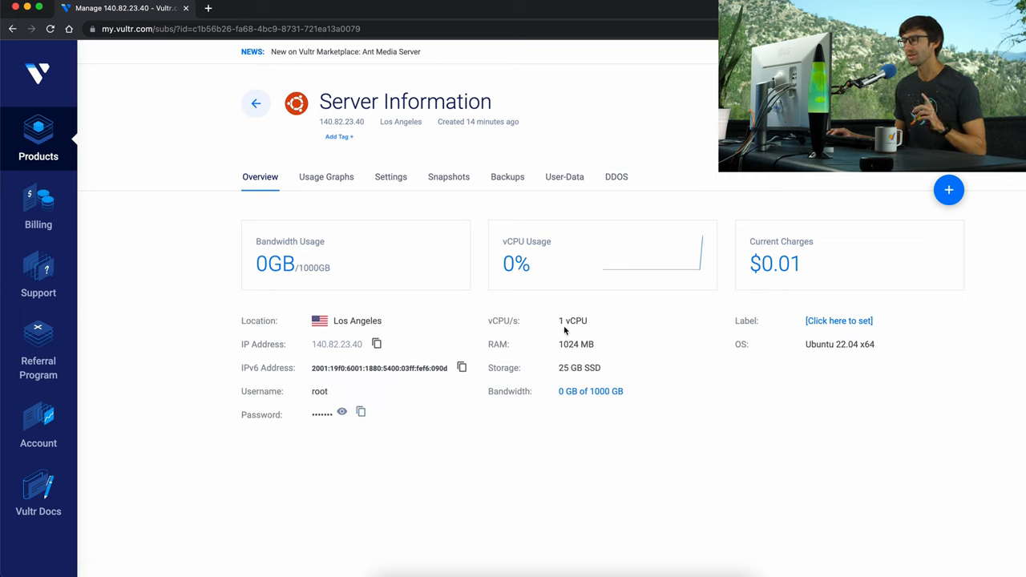
pyautogui.doubleClick(839, 344)
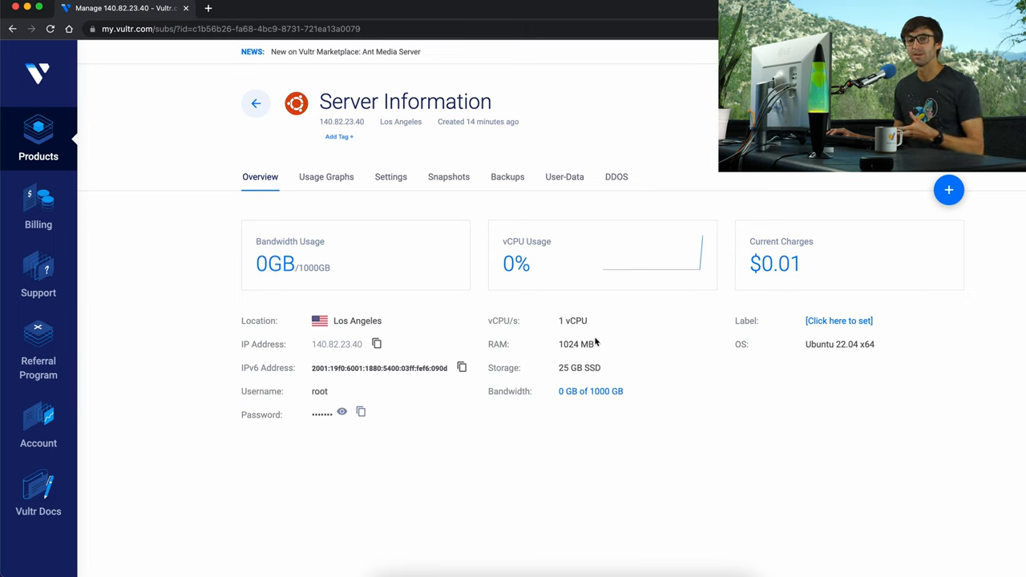
pyautogui.moveTo(637, 341)
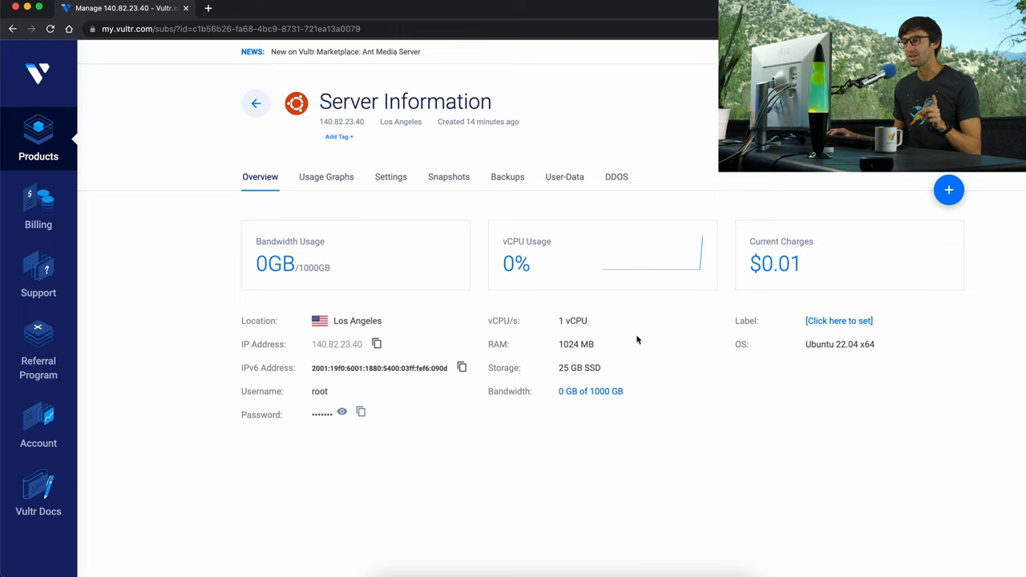
pyautogui.moveTo(885, 352)
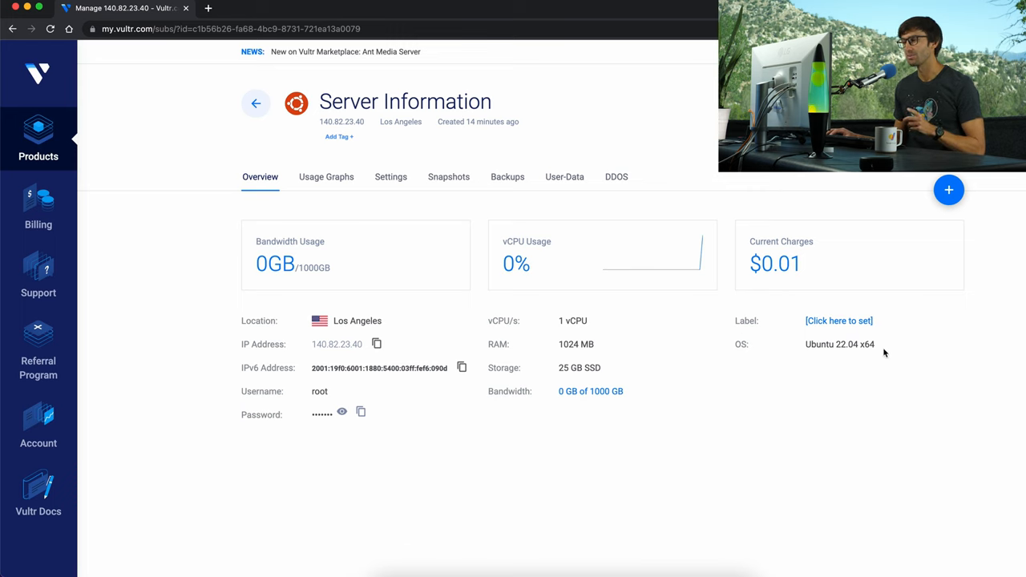
pyautogui.moveTo(711, 377)
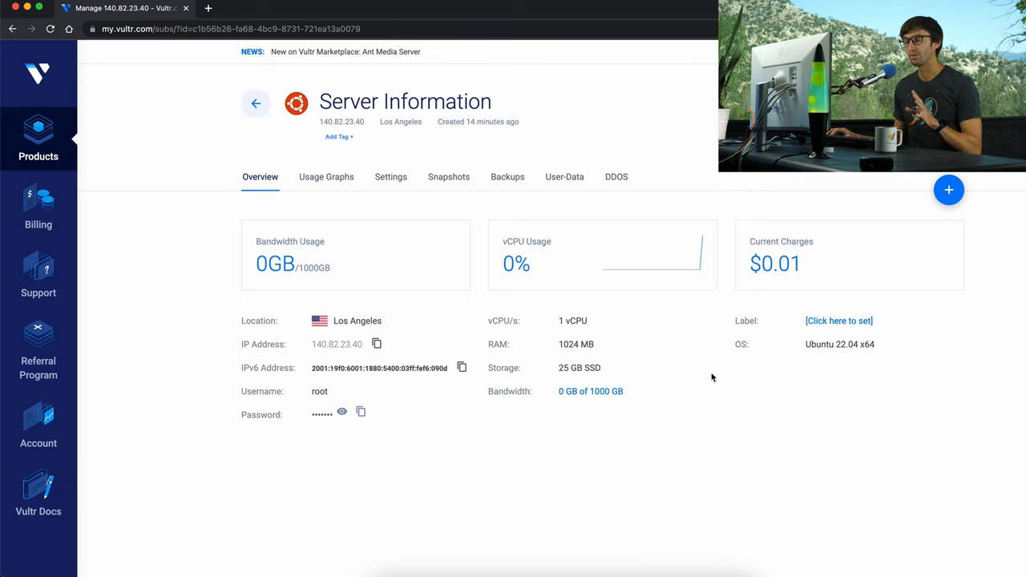
pyautogui.click(390, 177)
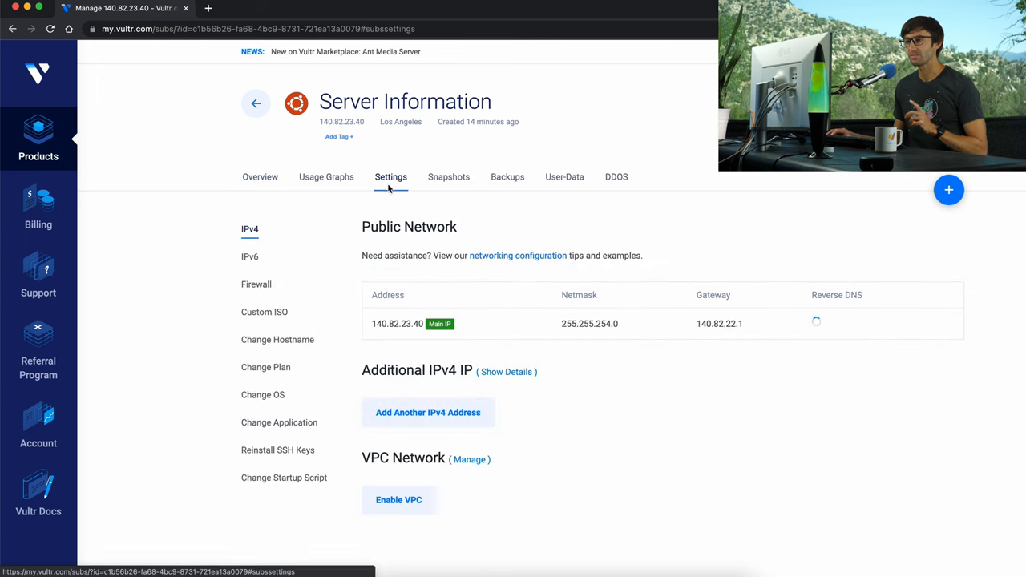
# Browse the hostname, plan and OS change options, ending on Change Application.
pyautogui.click(277, 339)
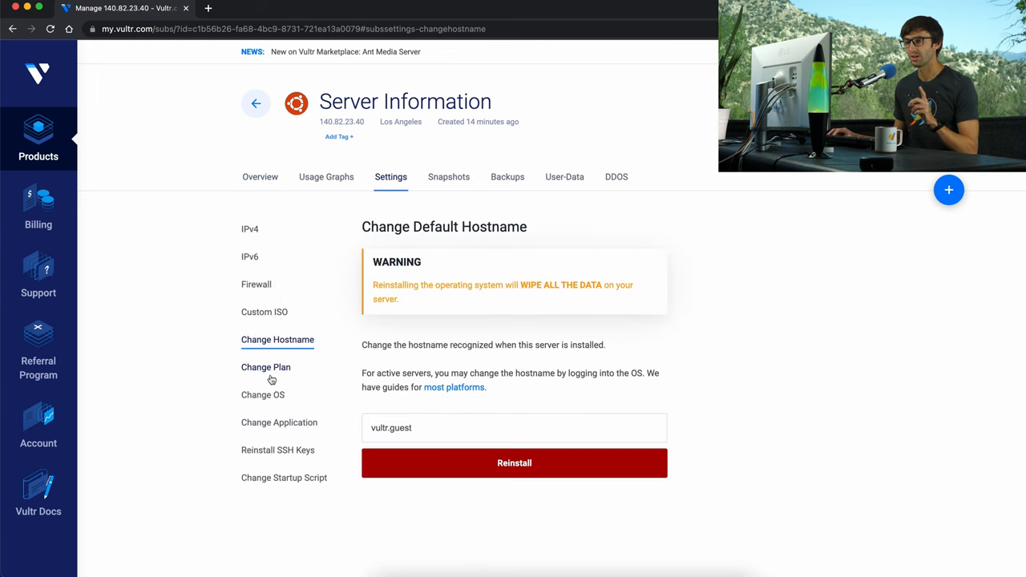
pyautogui.click(266, 367)
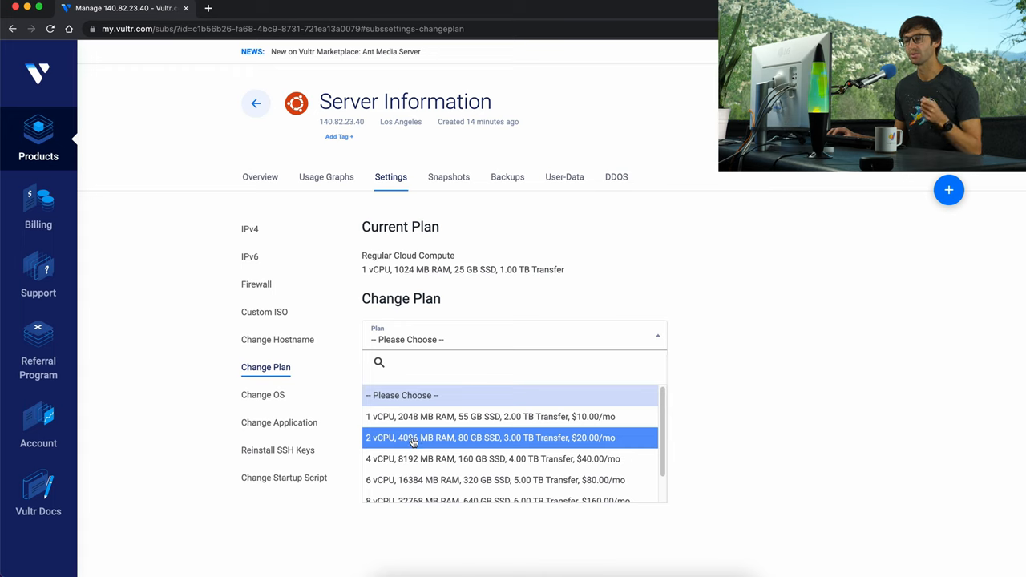
pyautogui.moveTo(509, 444)
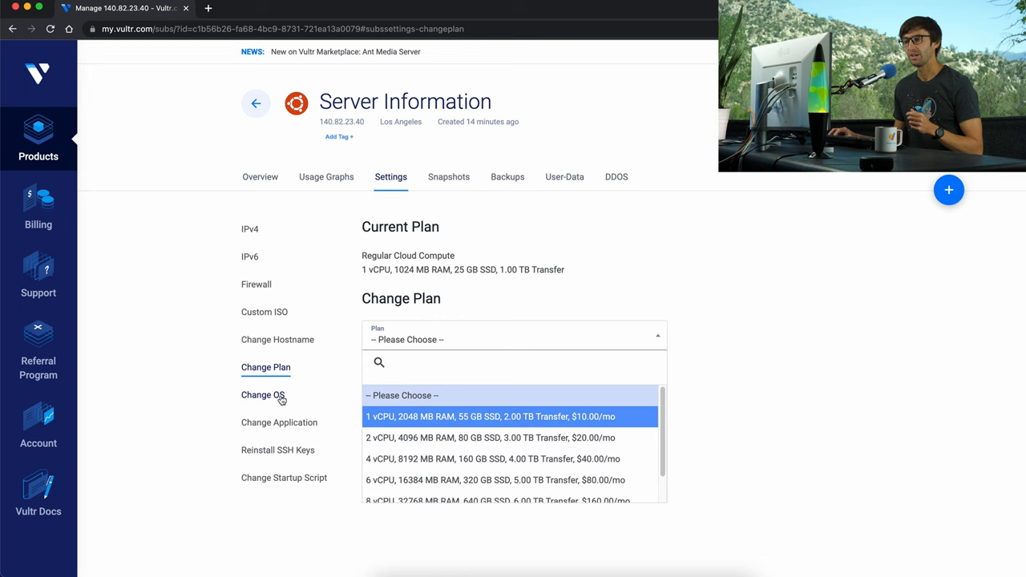
pyautogui.click(262, 395)
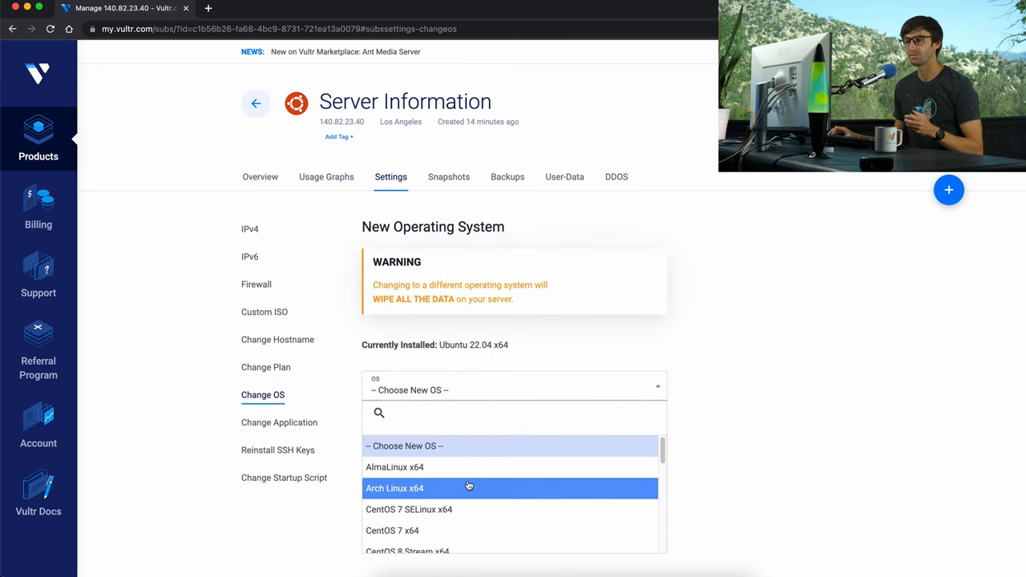
pyautogui.scroll(-3)
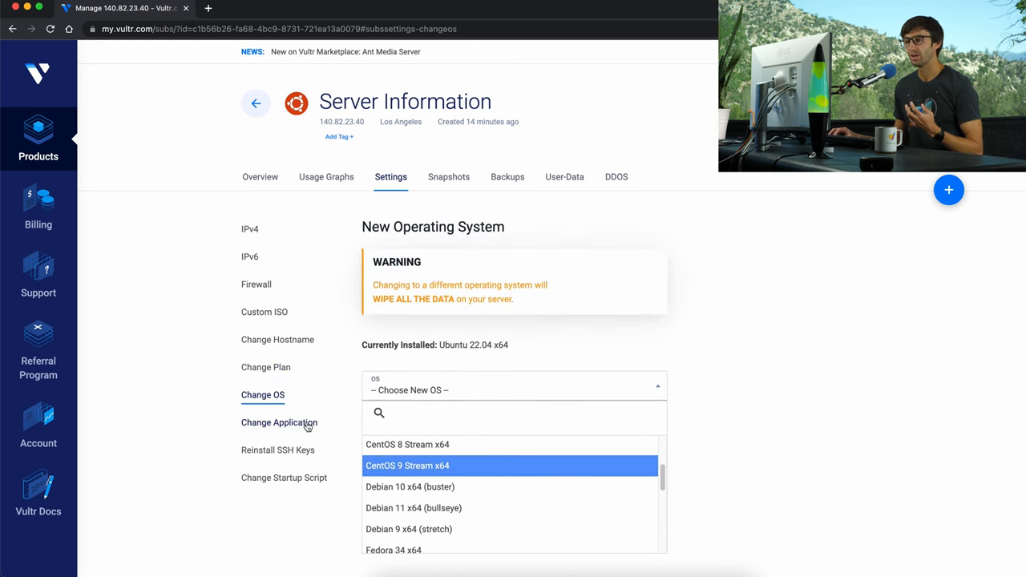
pyautogui.click(278, 422)
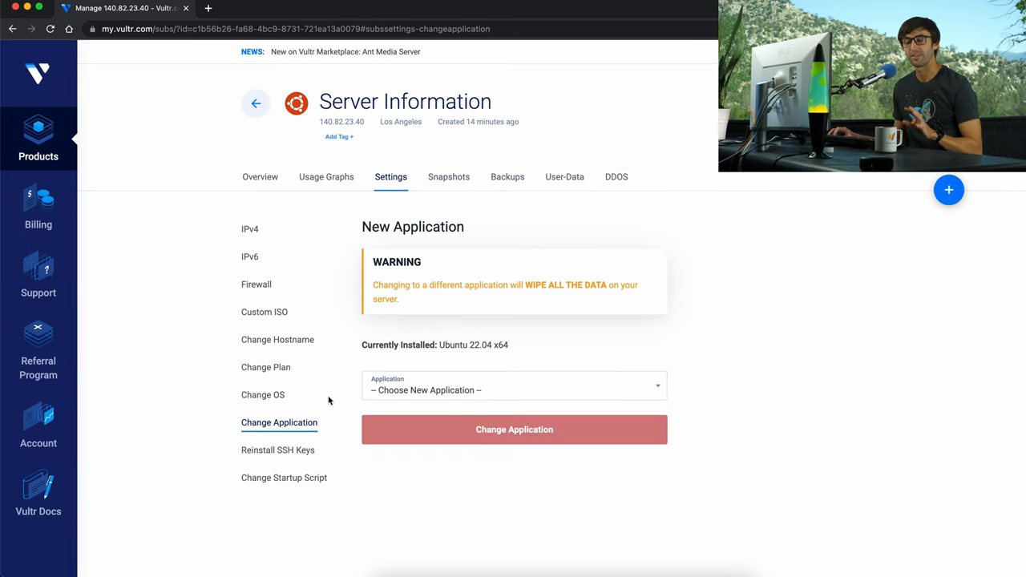
pyautogui.moveTo(258, 185)
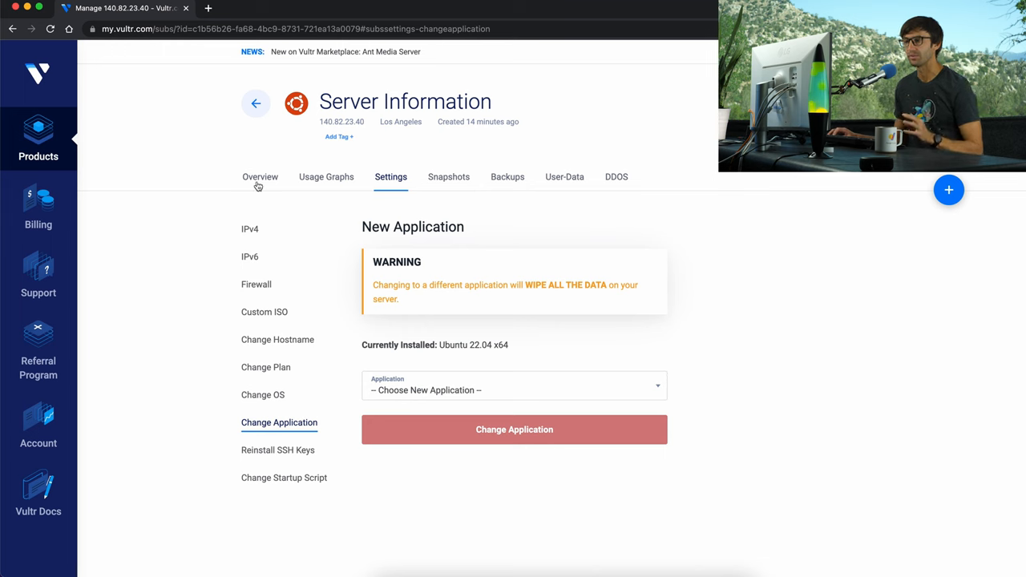
# Return to the server overview and launch its web console.
pyautogui.click(260, 176)
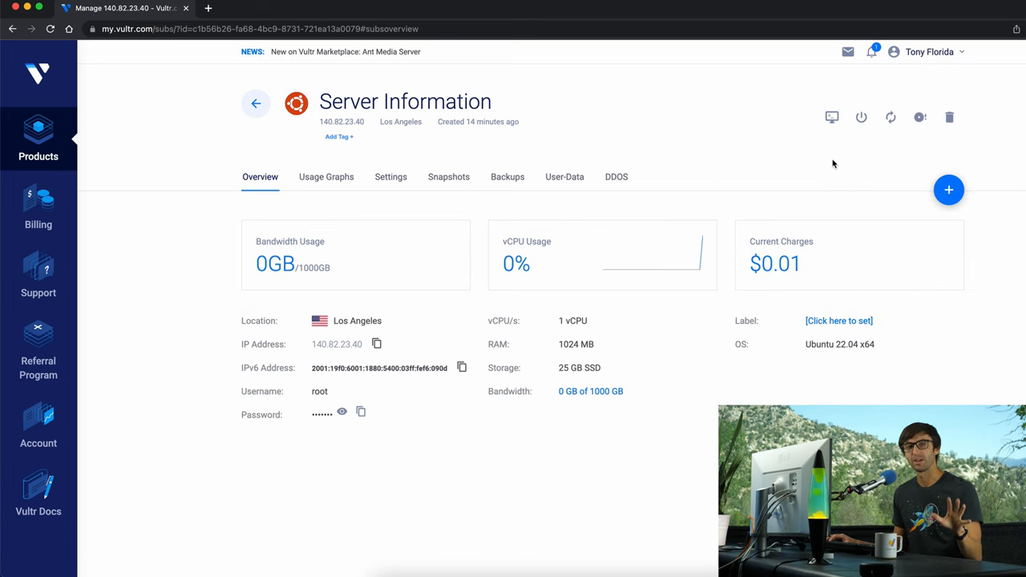
pyautogui.moveTo(831, 117)
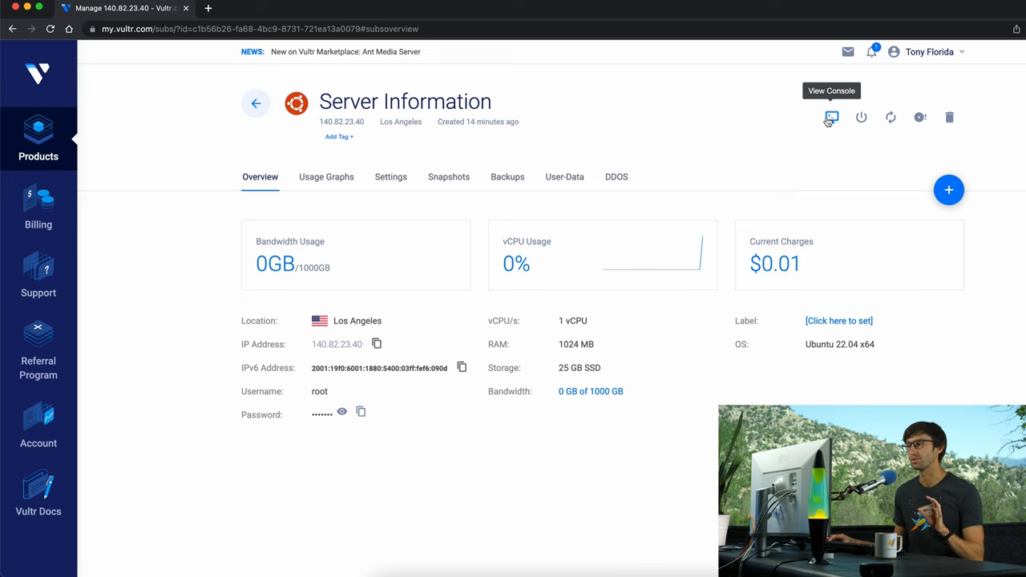
pyautogui.click(831, 117)
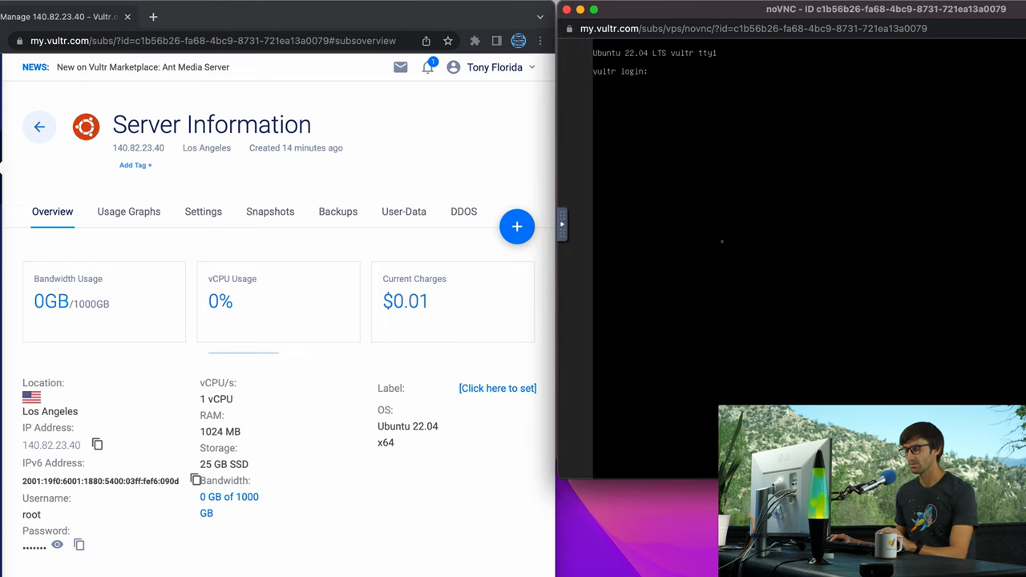
# Log in as root in the noVNC console using the revealed server password.
pyautogui.write('root')
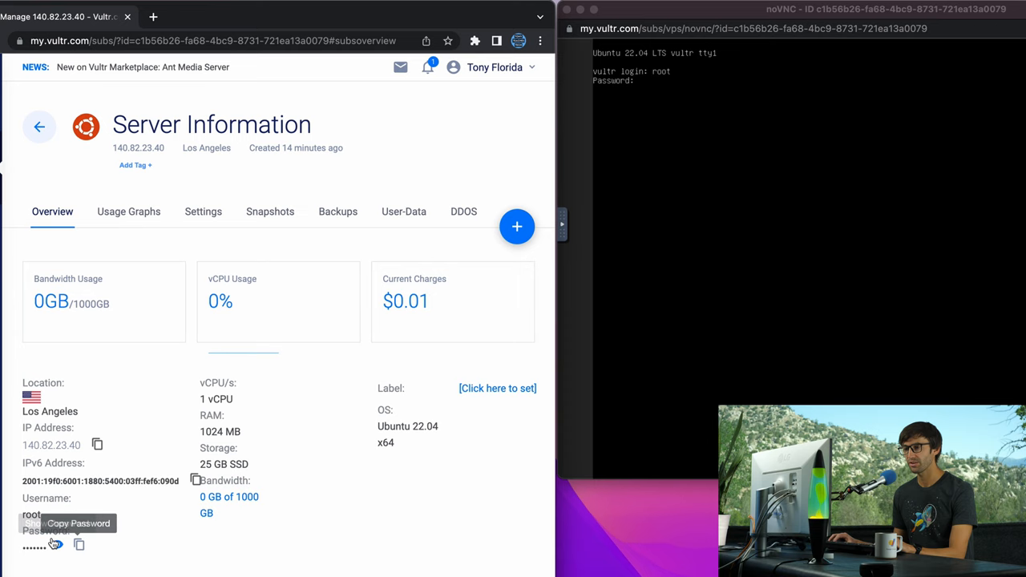
pyautogui.click(33, 560)
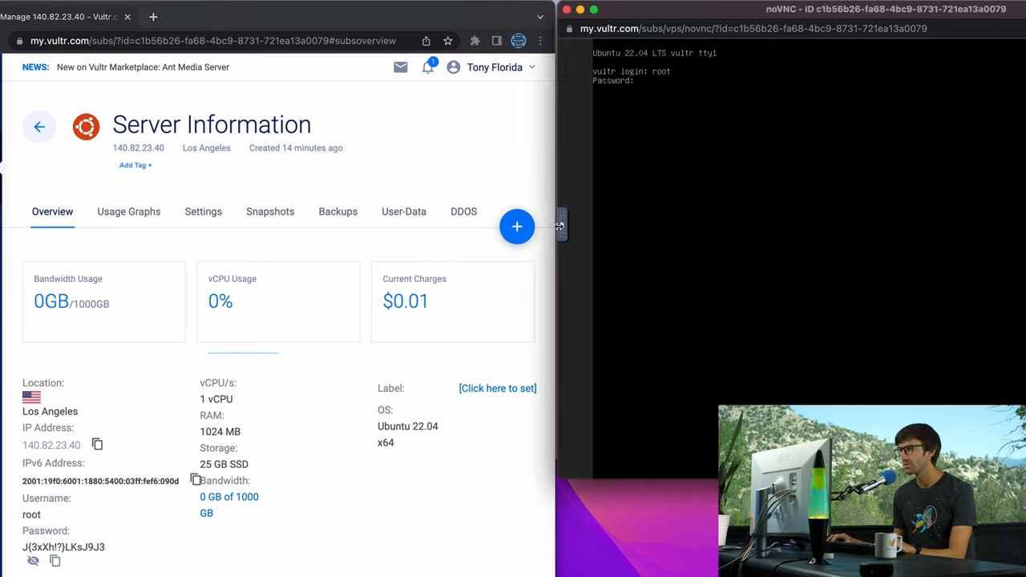
pyautogui.click(559, 224)
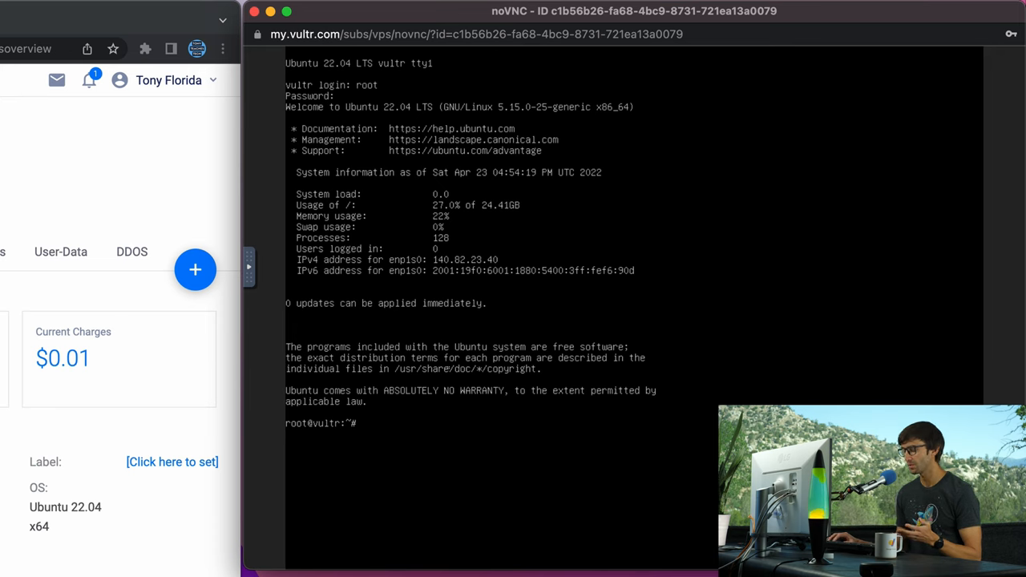
# Run apt update and apt upgrade, which reports 0 upgraded and 0 newly installed.
pyautogui.press('Return')
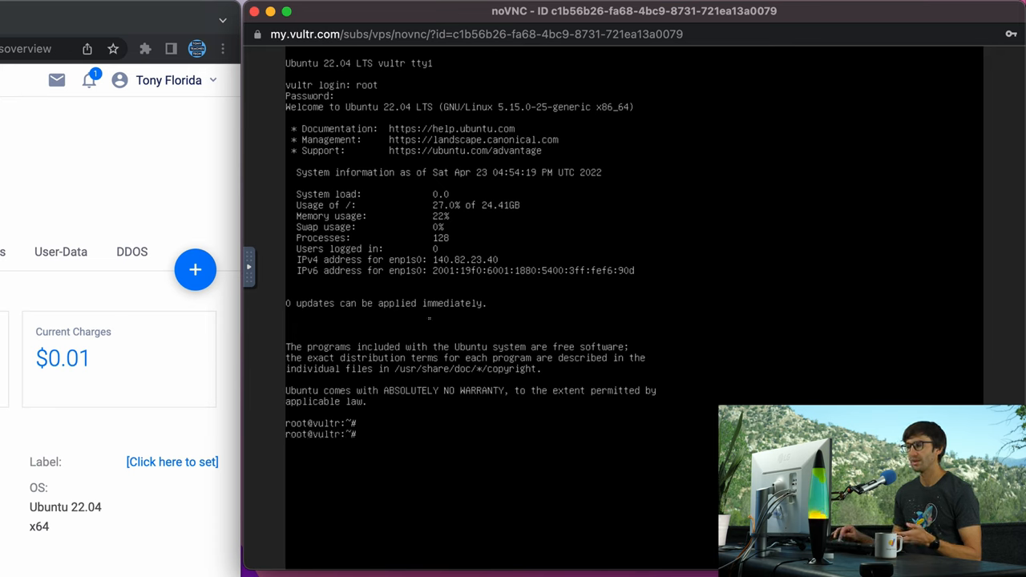
pyautogui.press('Return')
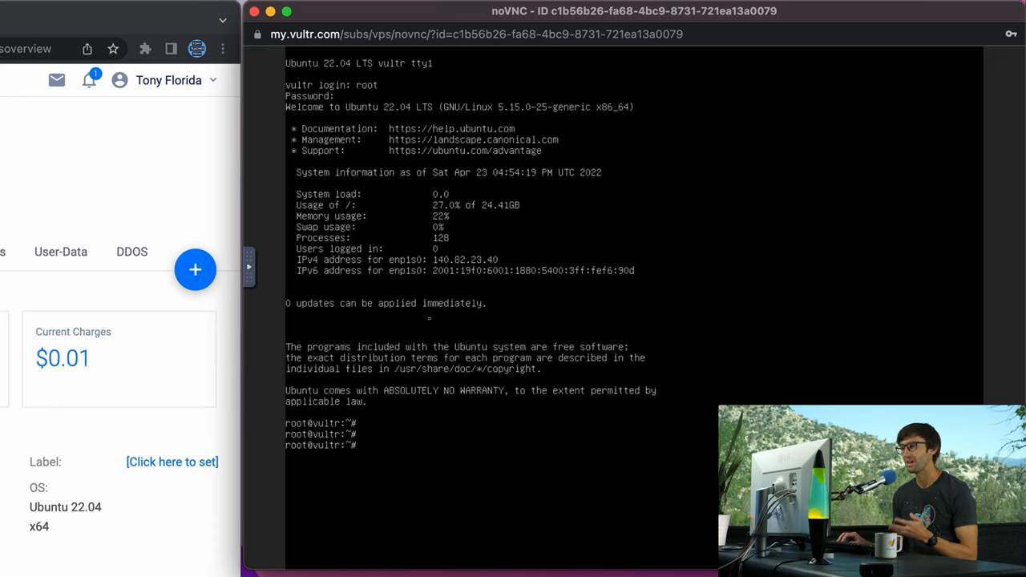
pyautogui.press('Return')
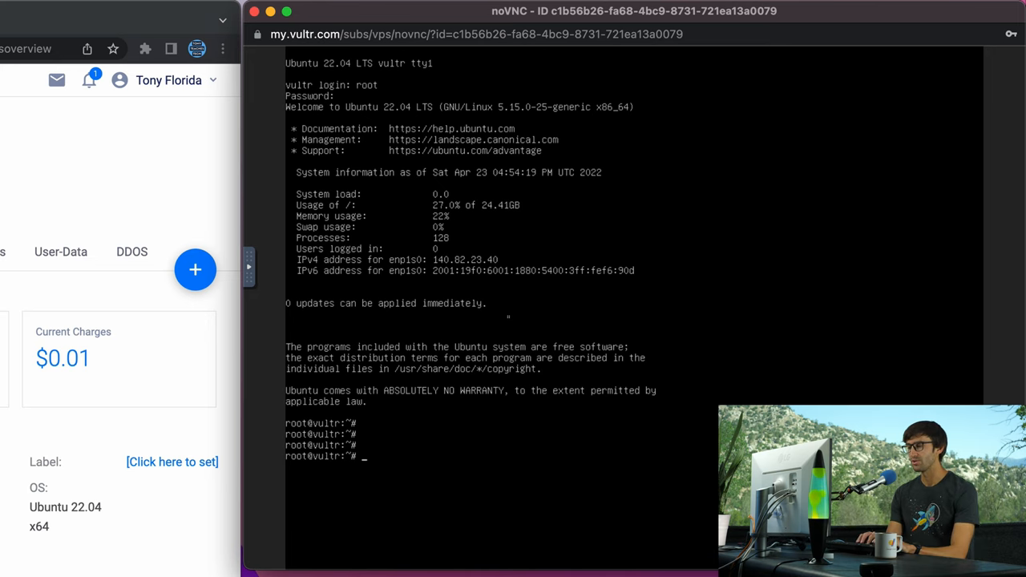
pyautogui.write('apt update')
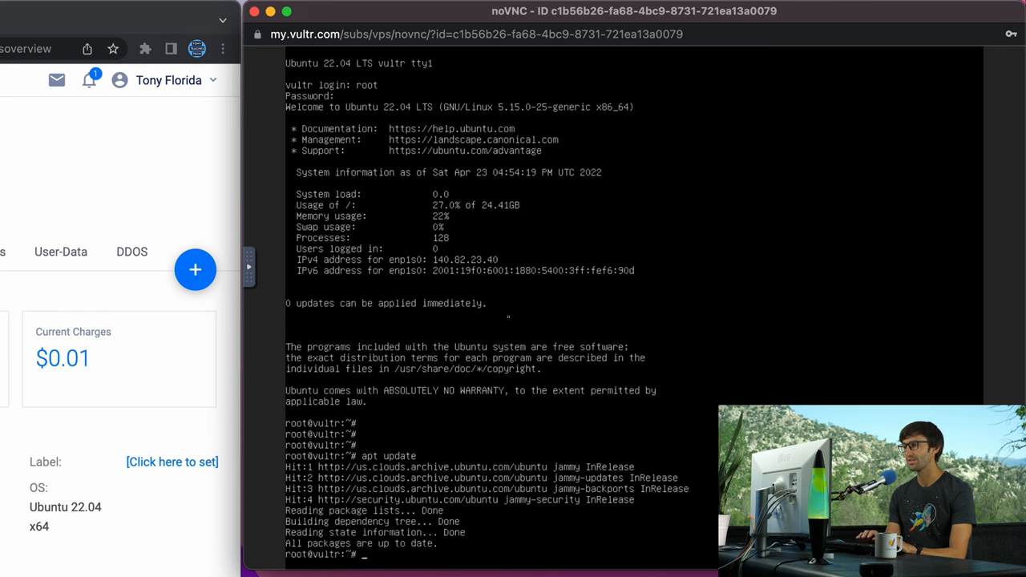
pyautogui.write('apt upgrade')
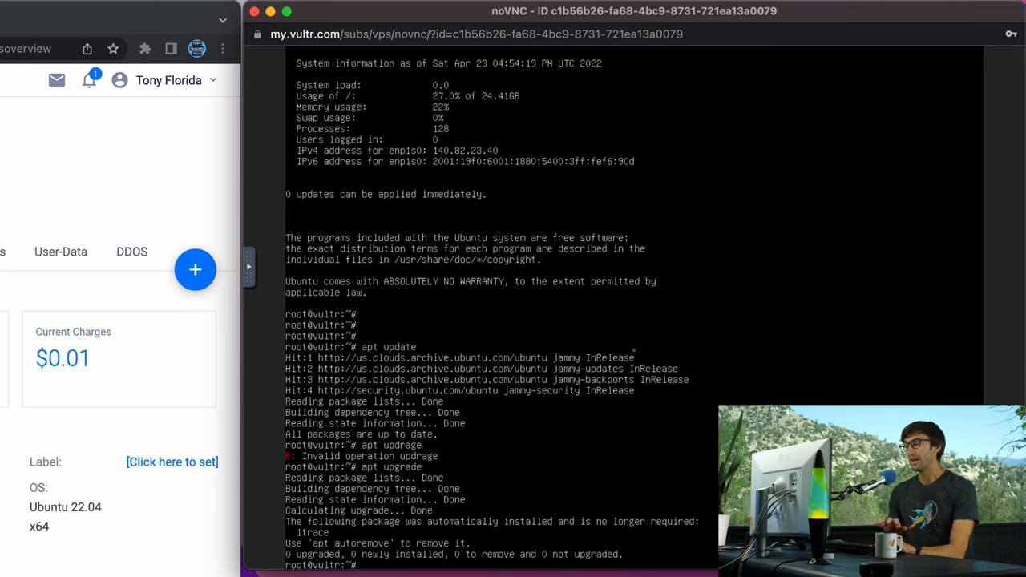
# Install nginx with apt and accept the outdated-libraries service restart prompt.
pyautogui.write('apt install')
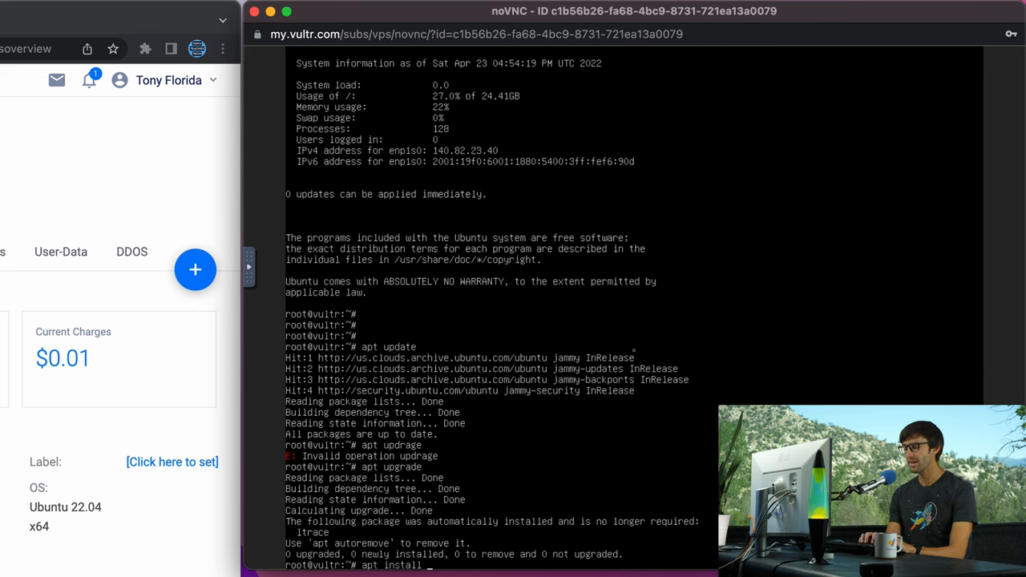
pyautogui.write('n')
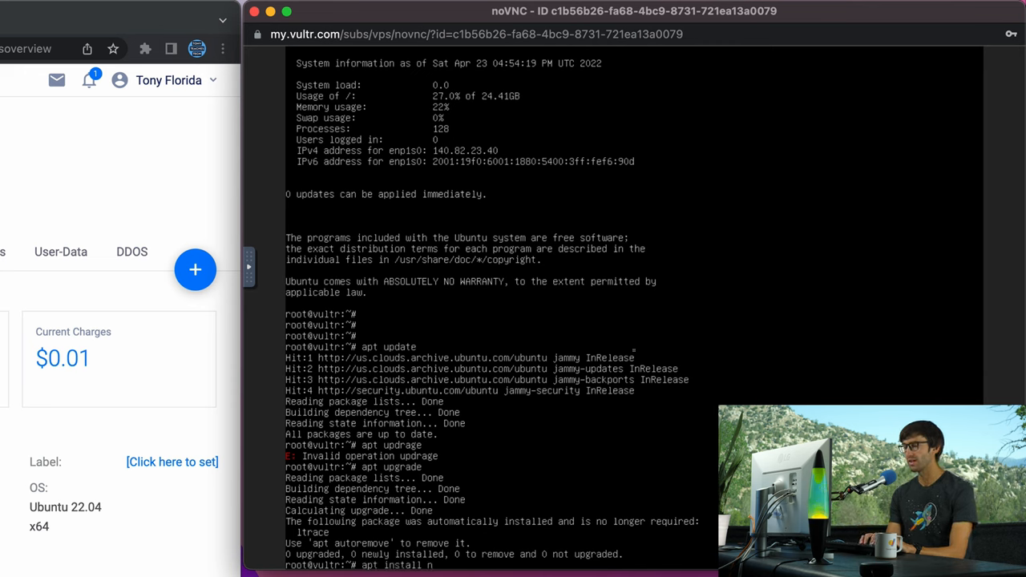
pyautogui.write('nginx')
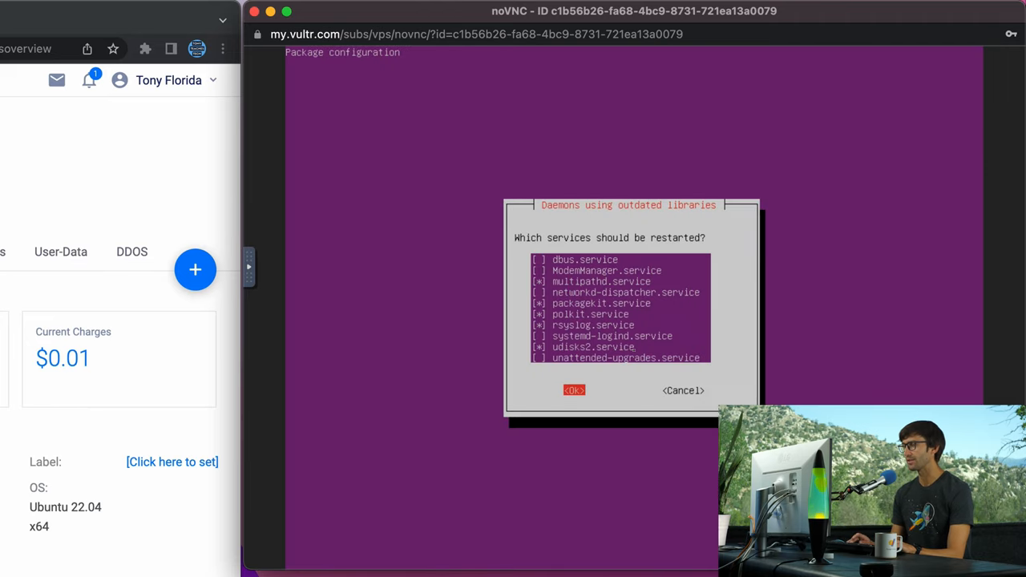
pyautogui.click(573, 390)
pyautogui.write('ufw')
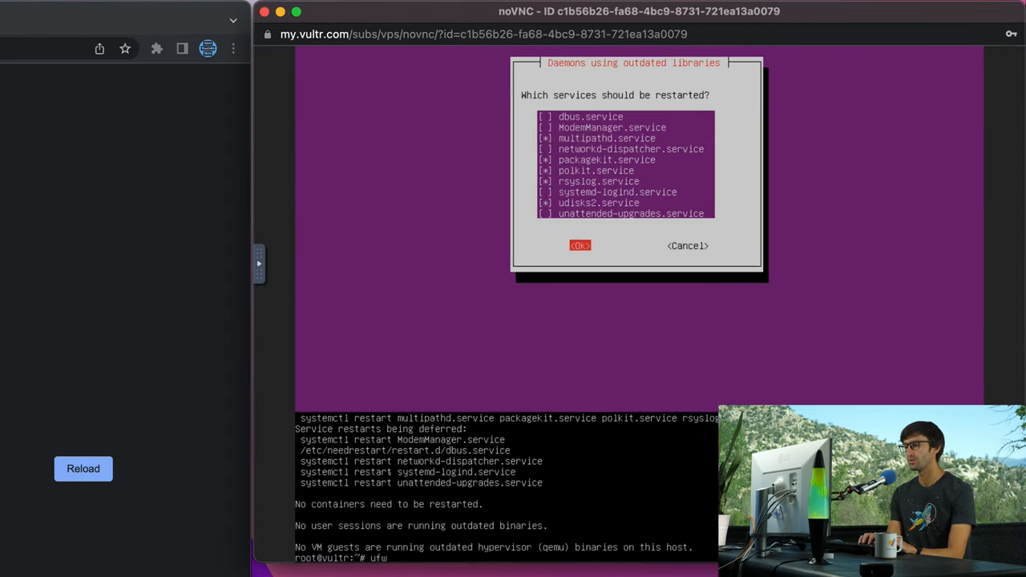
# Check ufw status, allow 'Nginx Full', and confirm it is allowed alongside port 22.
pyautogui.write('status')
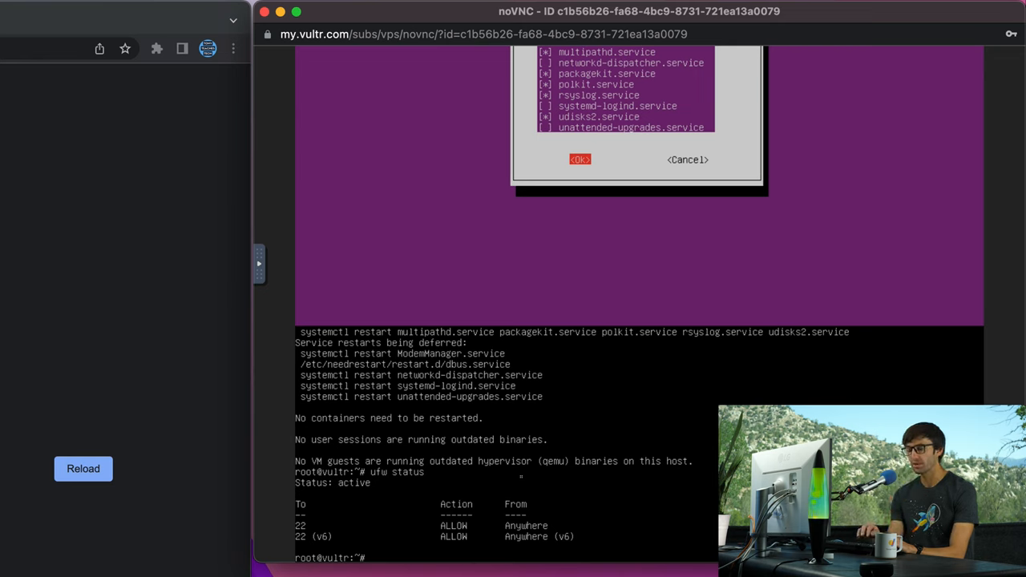
pyautogui.write('u')
pyautogui.write('cd')
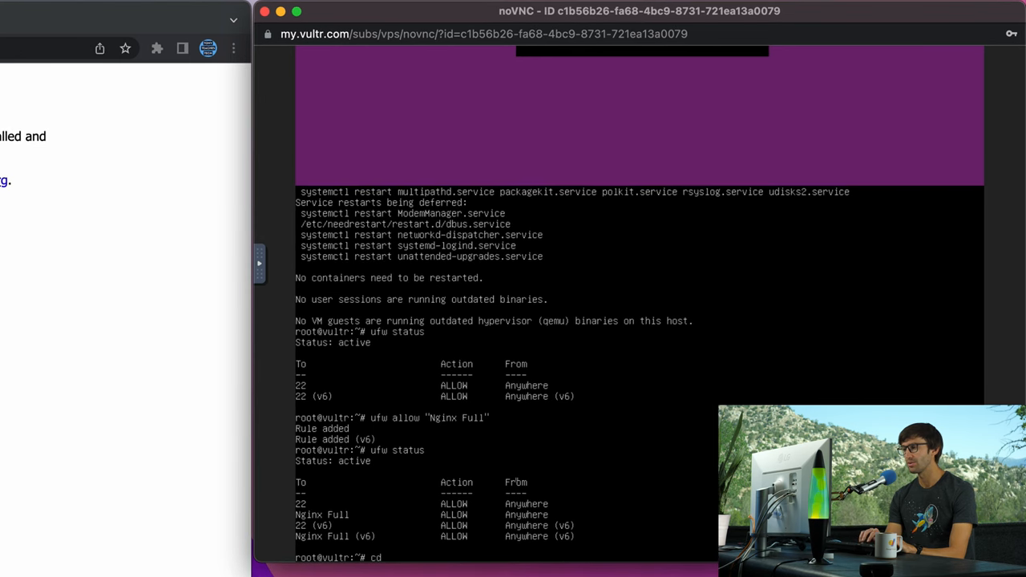
# Change to /var/www/html and list it, showing only index.nginx-debian.html.
pyautogui.write('/')
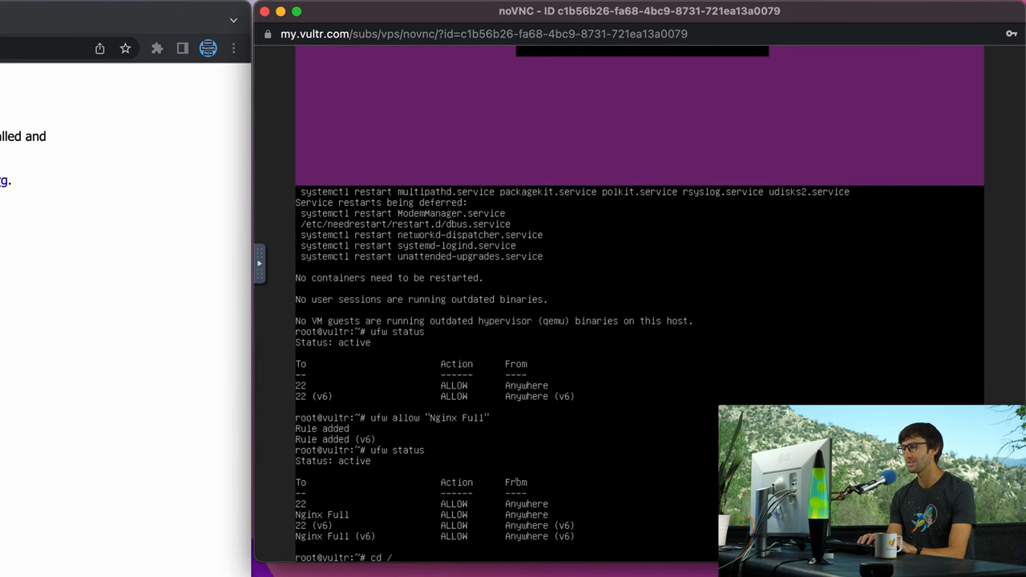
pyautogui.write('var/')
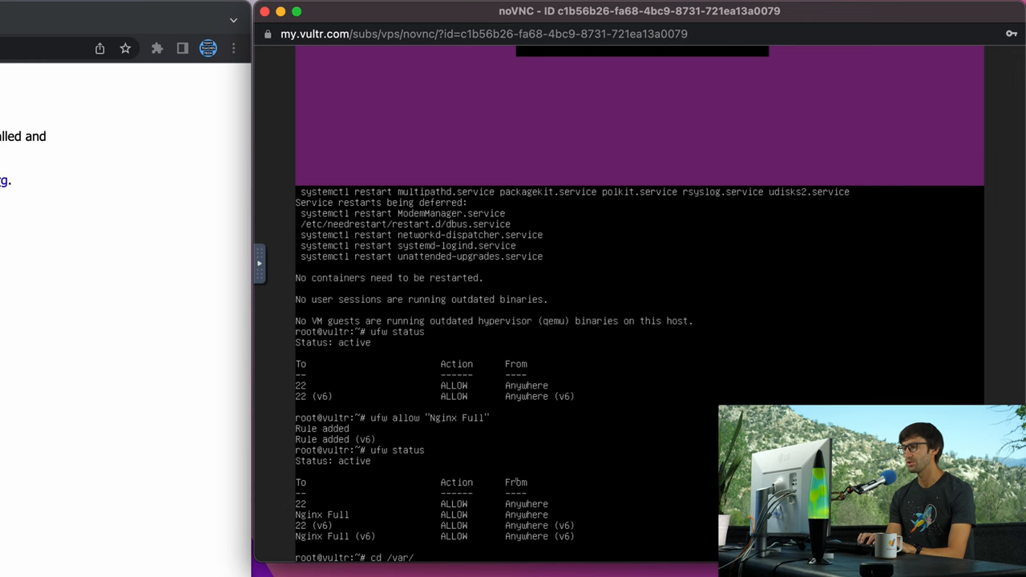
pyautogui.write('www/htm')
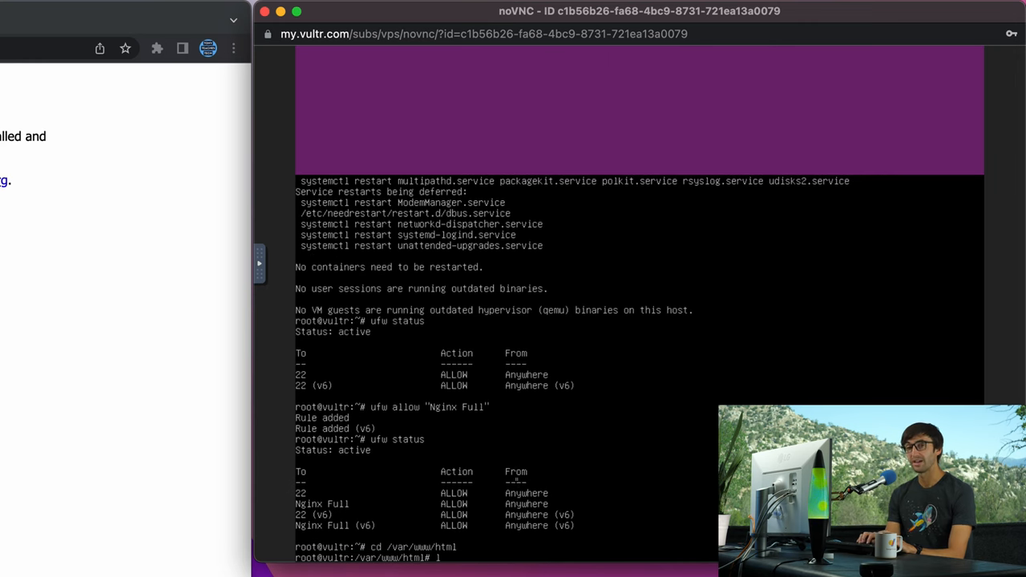
pyautogui.write('ls')
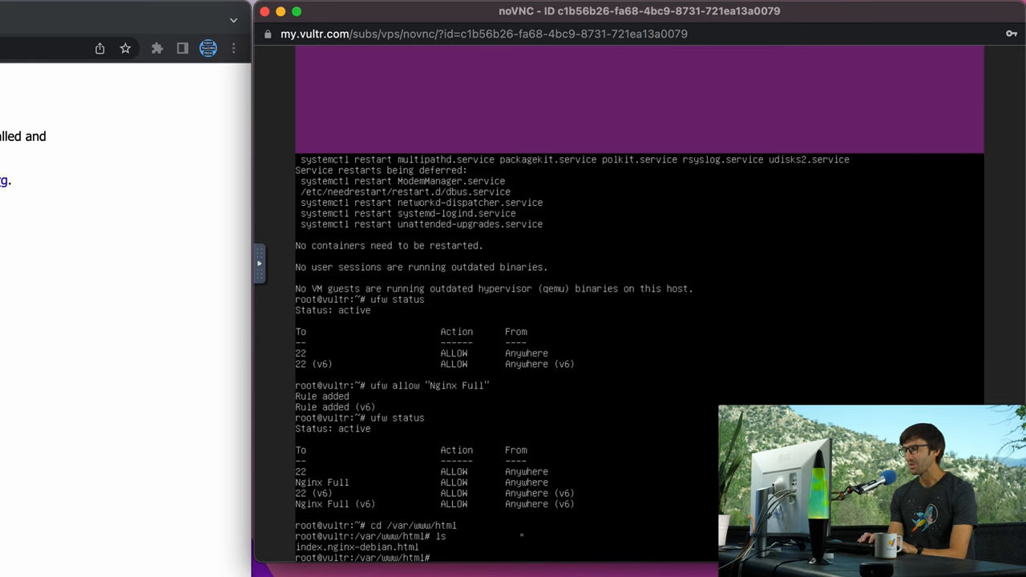
pyautogui.write('nano i')
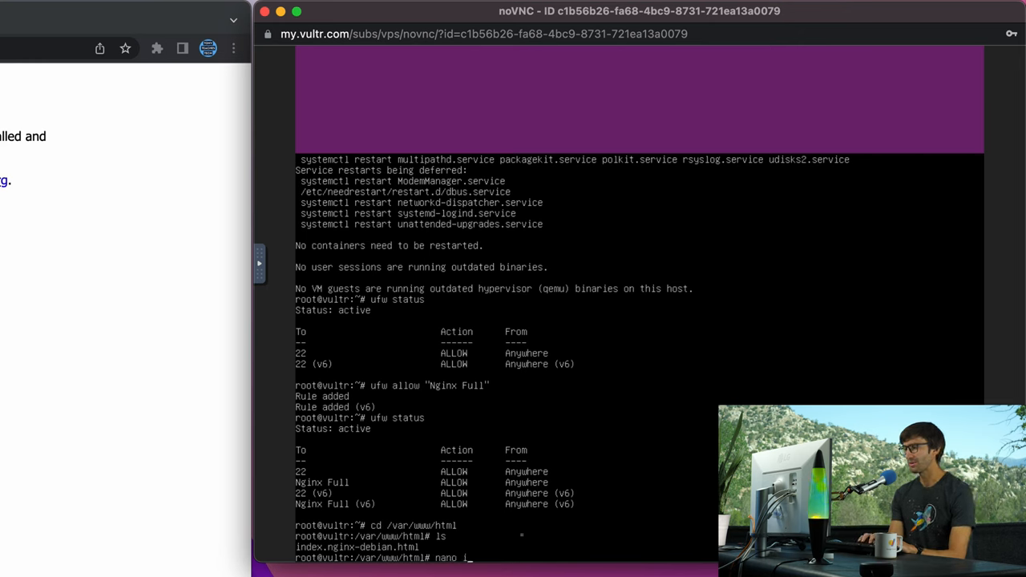
# Edit index.nginx-debian.html in nano to hold the custom 'Welcome to my first website!' HTML, then save and exit.
pyautogui.write('nde')
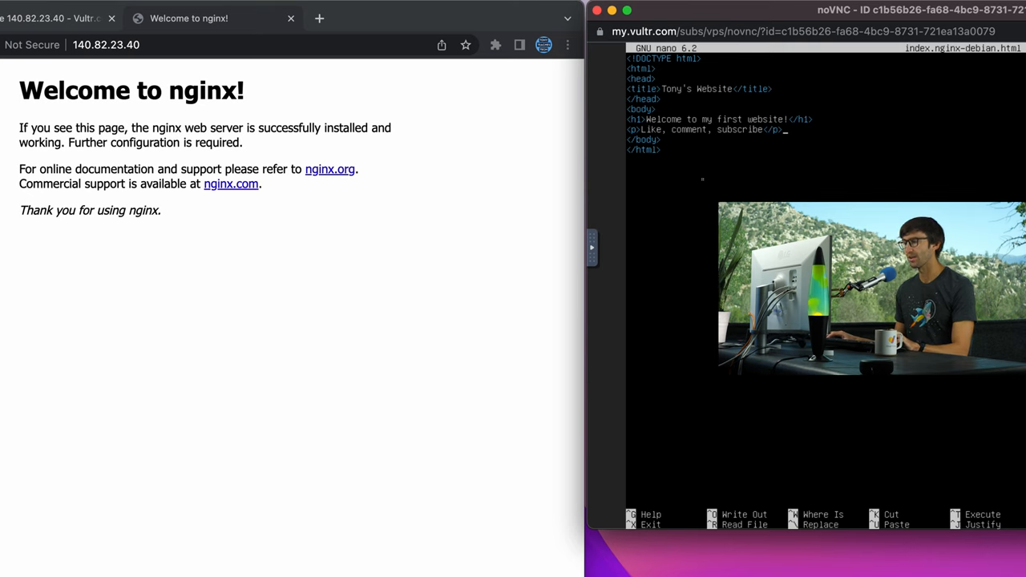
pyautogui.press('ctrl+x')
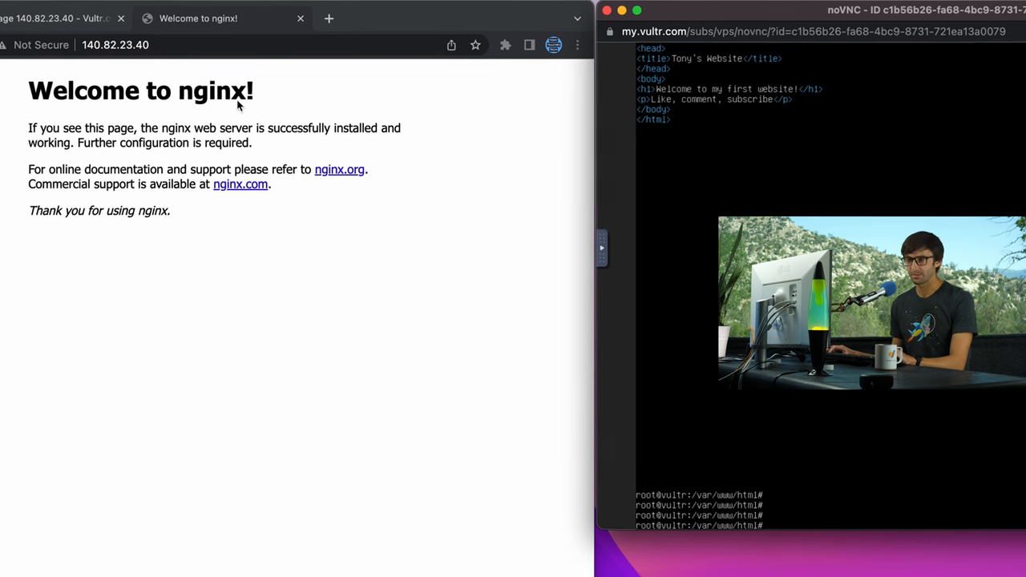
# Reload 140.82.23.40 in Chrome to show the 'Welcome to my first website!' page.
pyautogui.click(203, 44)
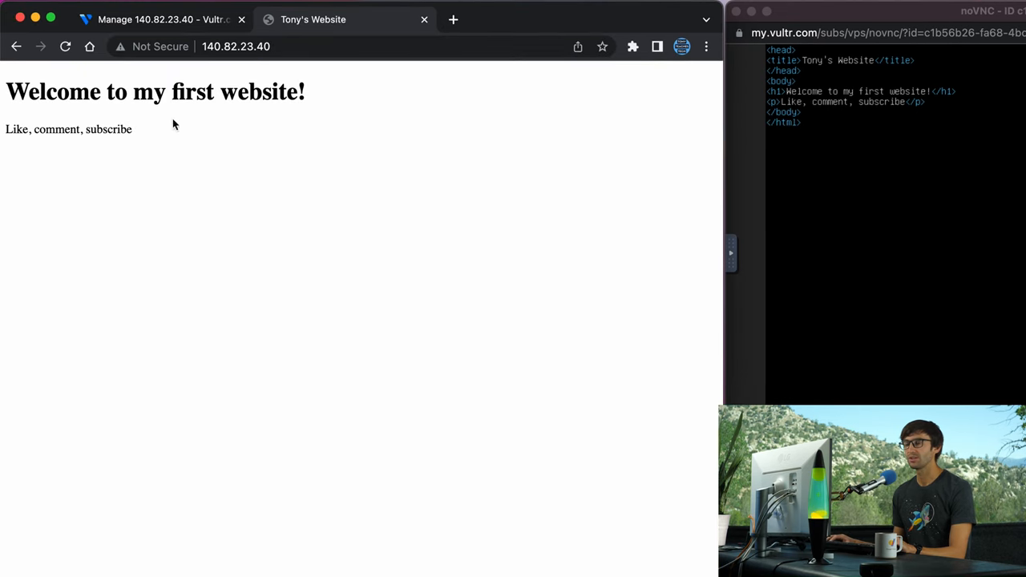
pyautogui.moveTo(243, 161)
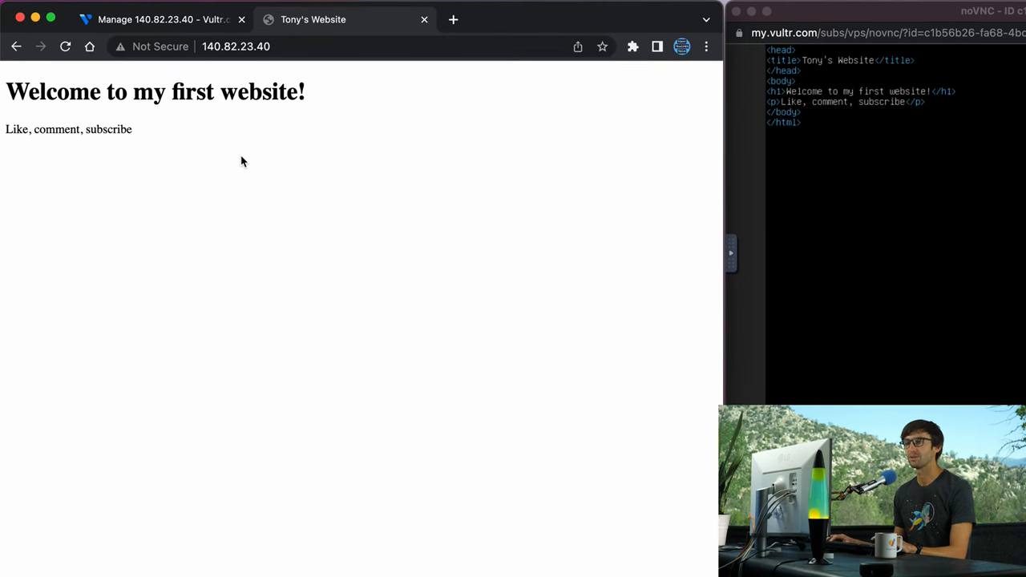